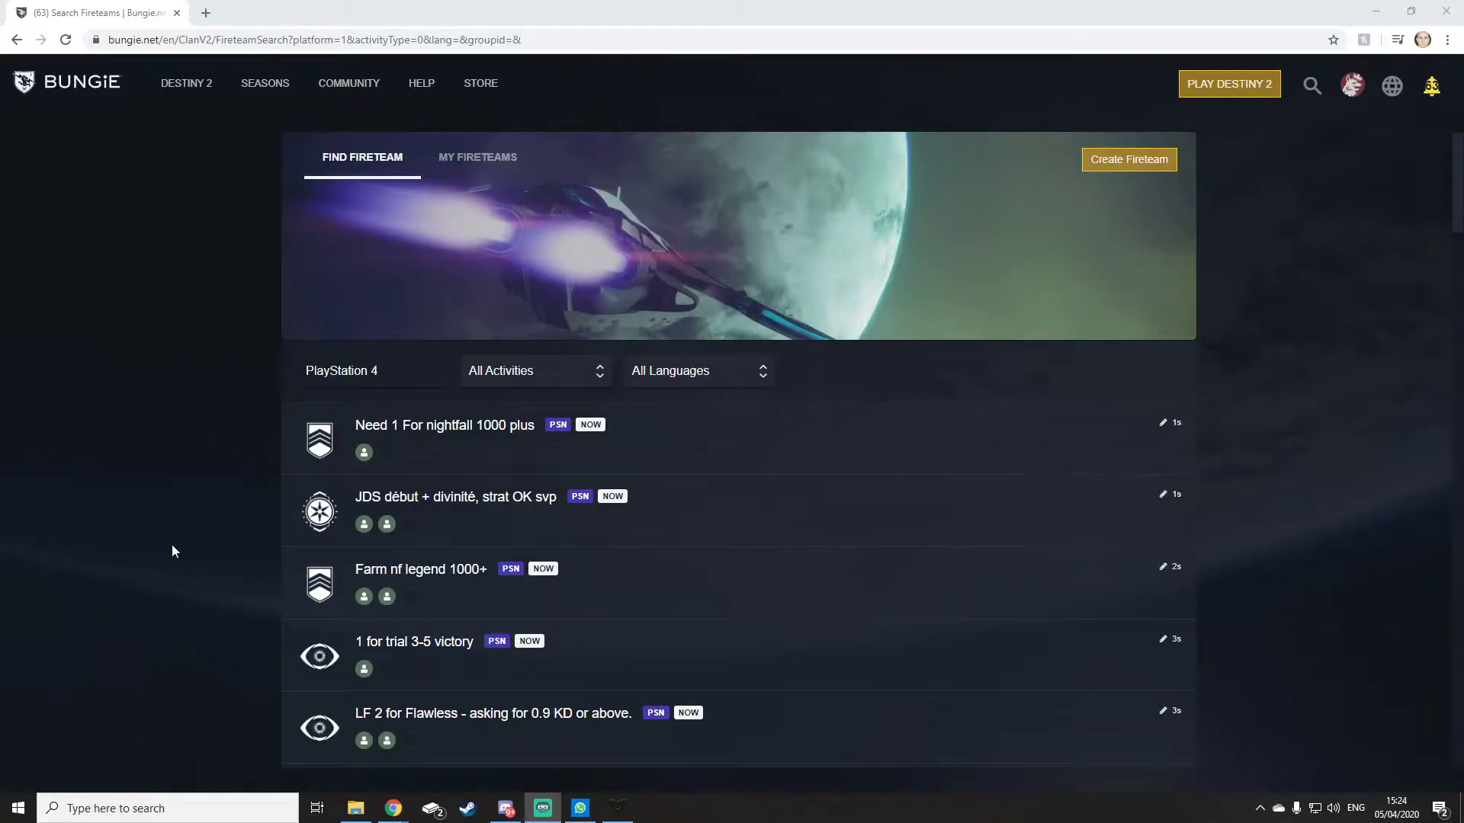
mouse_move(78, 509)
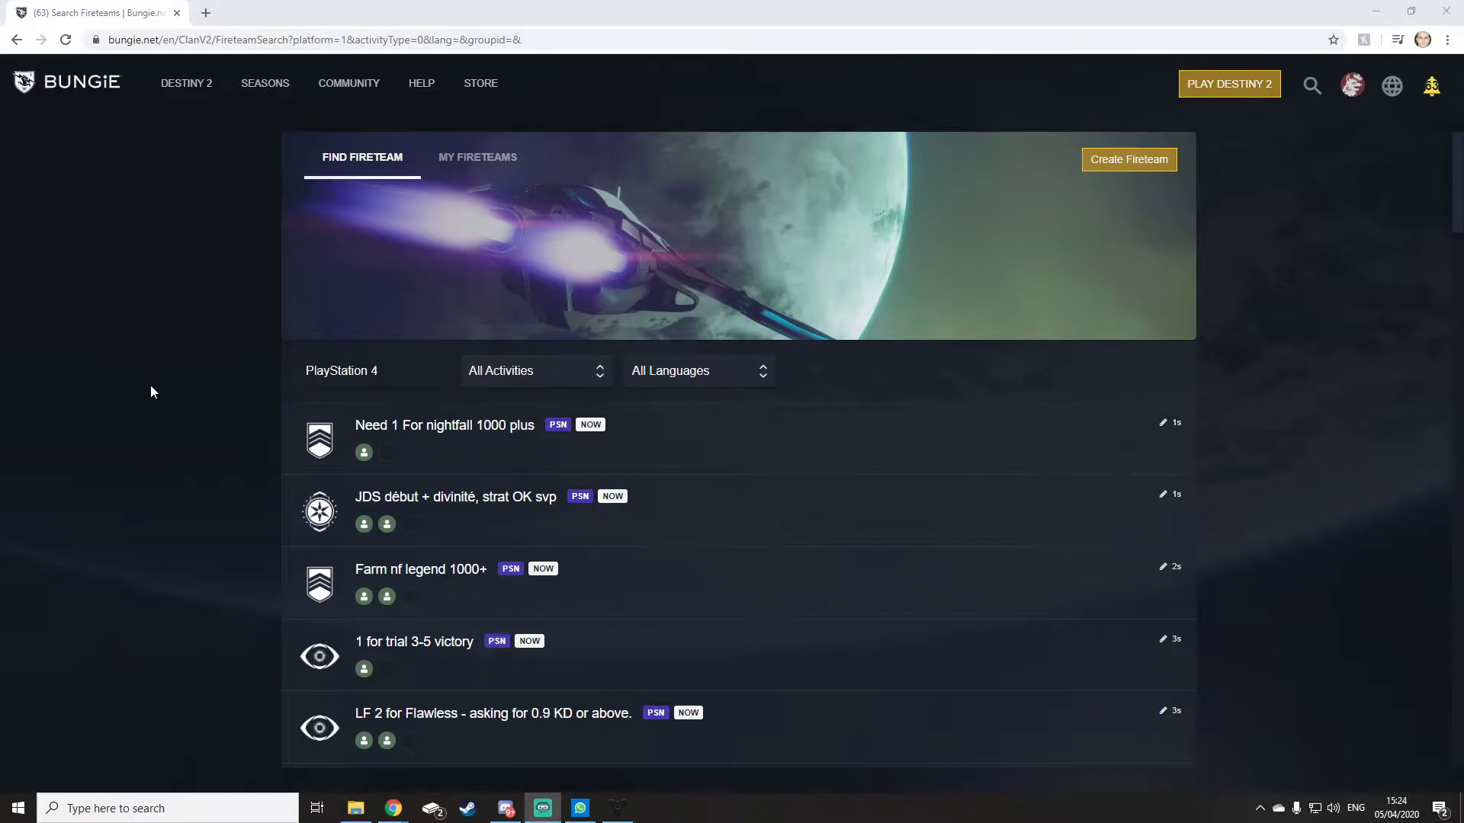
mouse_move(392, 264)
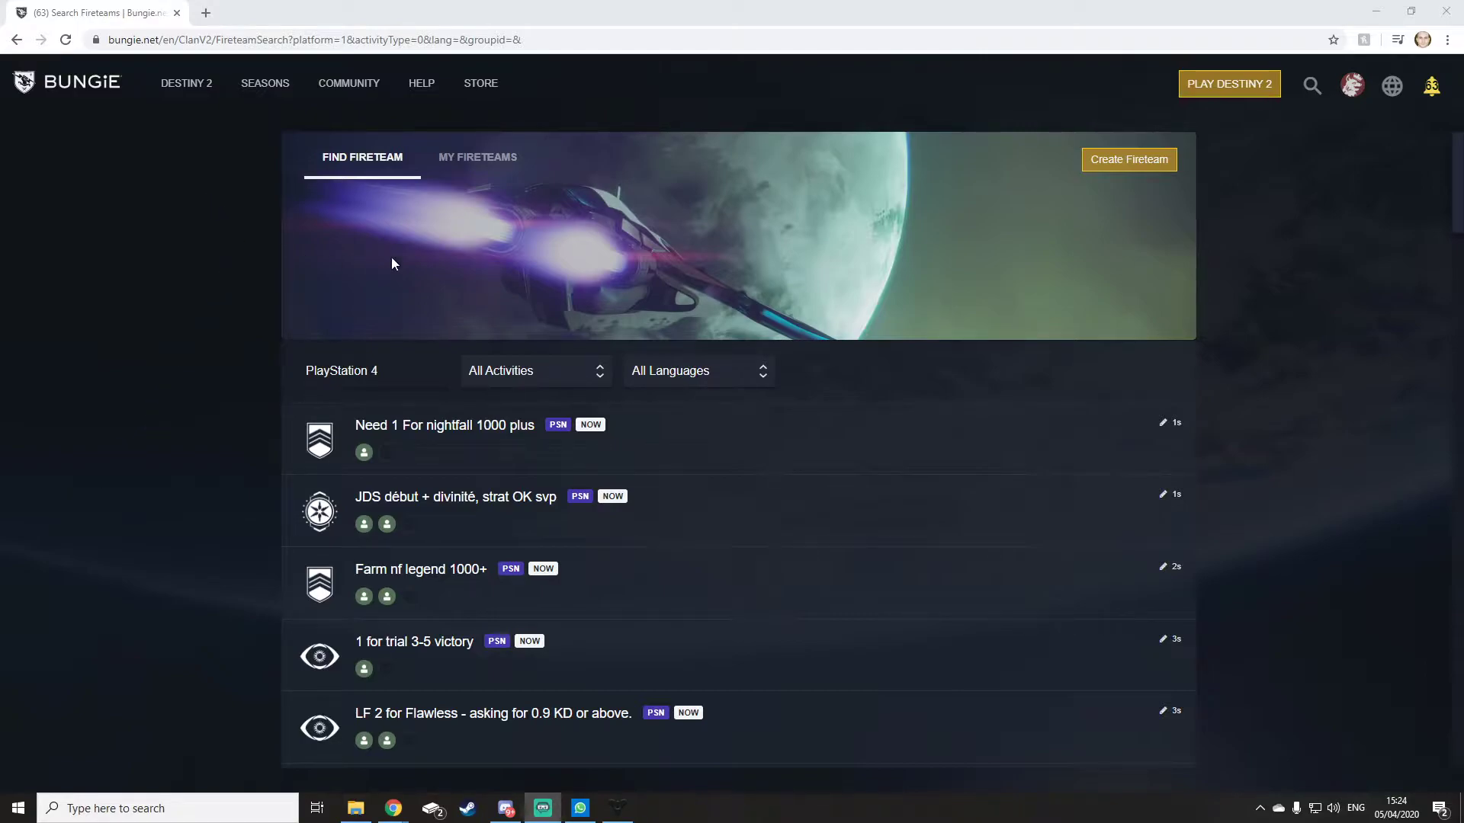
mouse_move(936, 250)
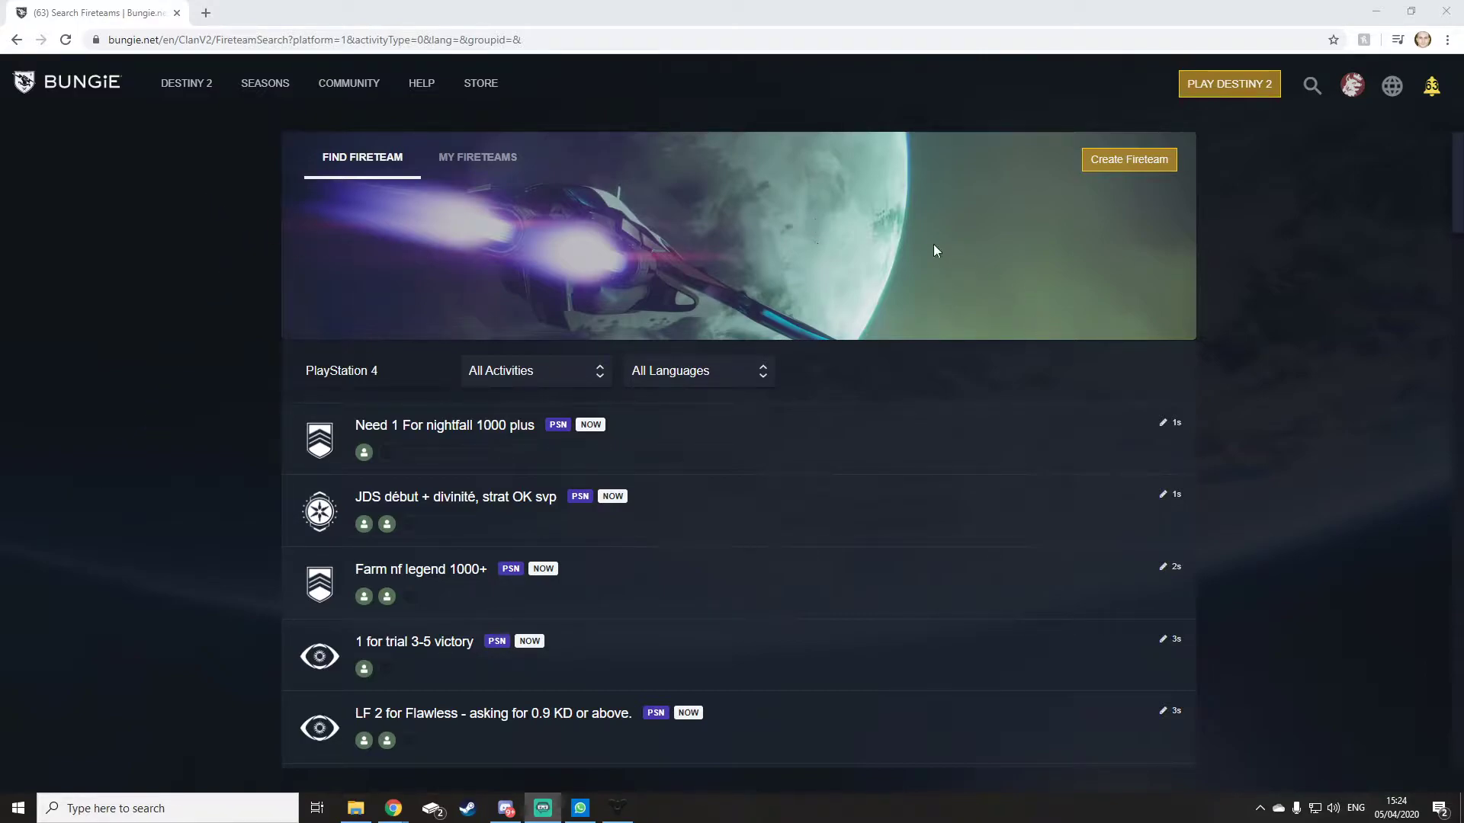
mouse_move(148, 368)
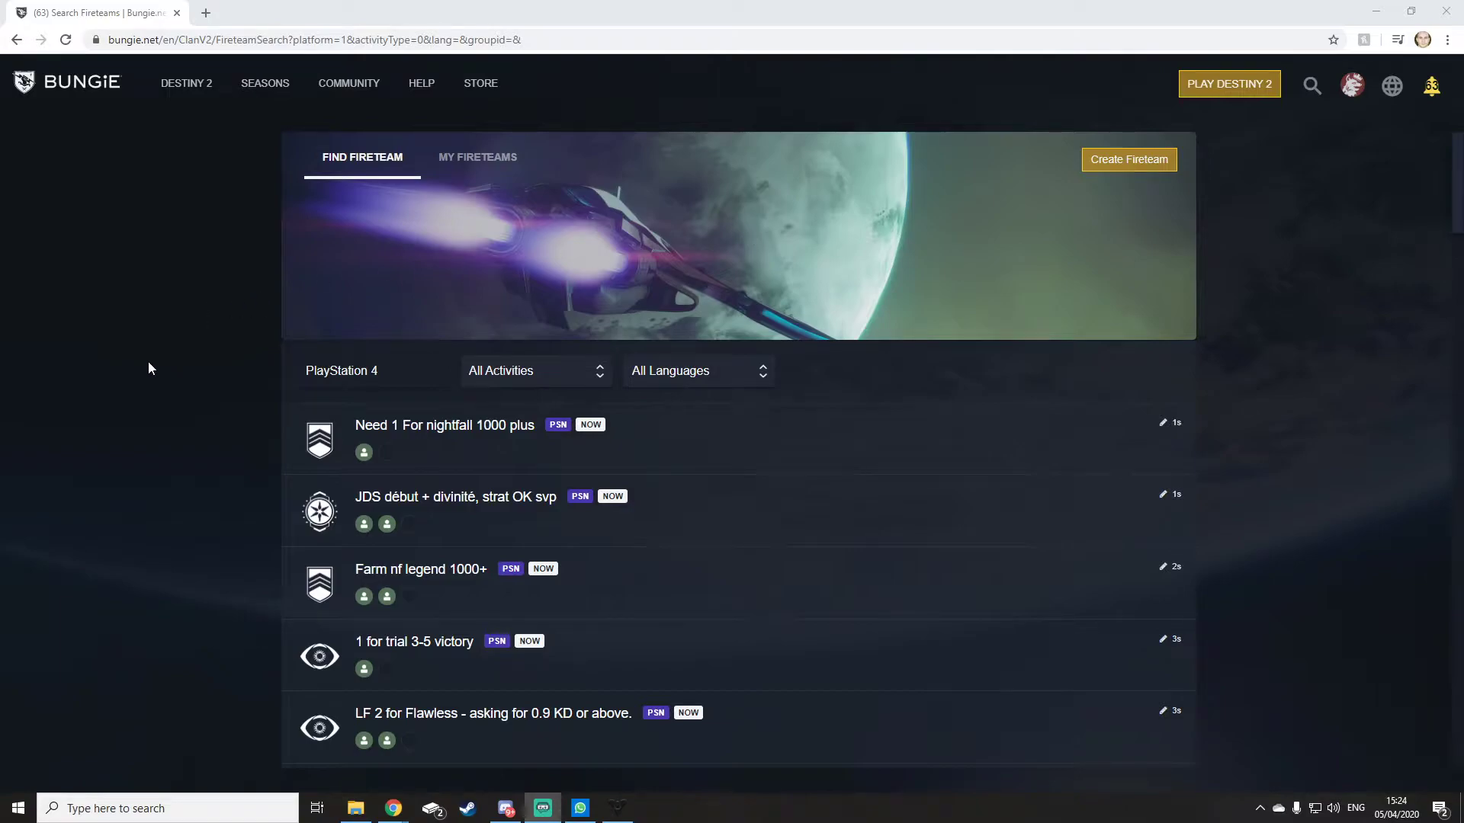
mouse_move(163, 351)
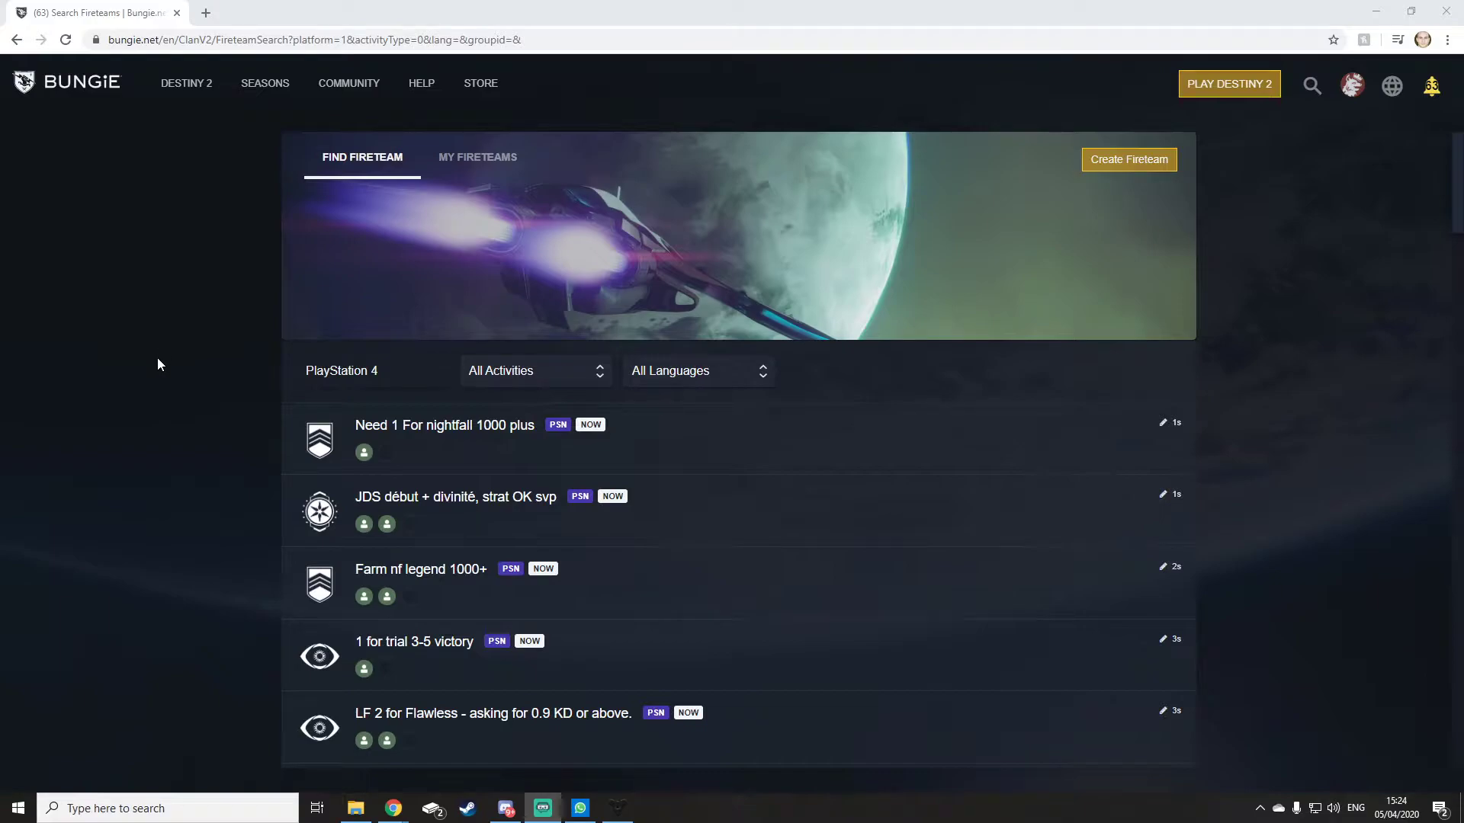
mouse_move(489, 682)
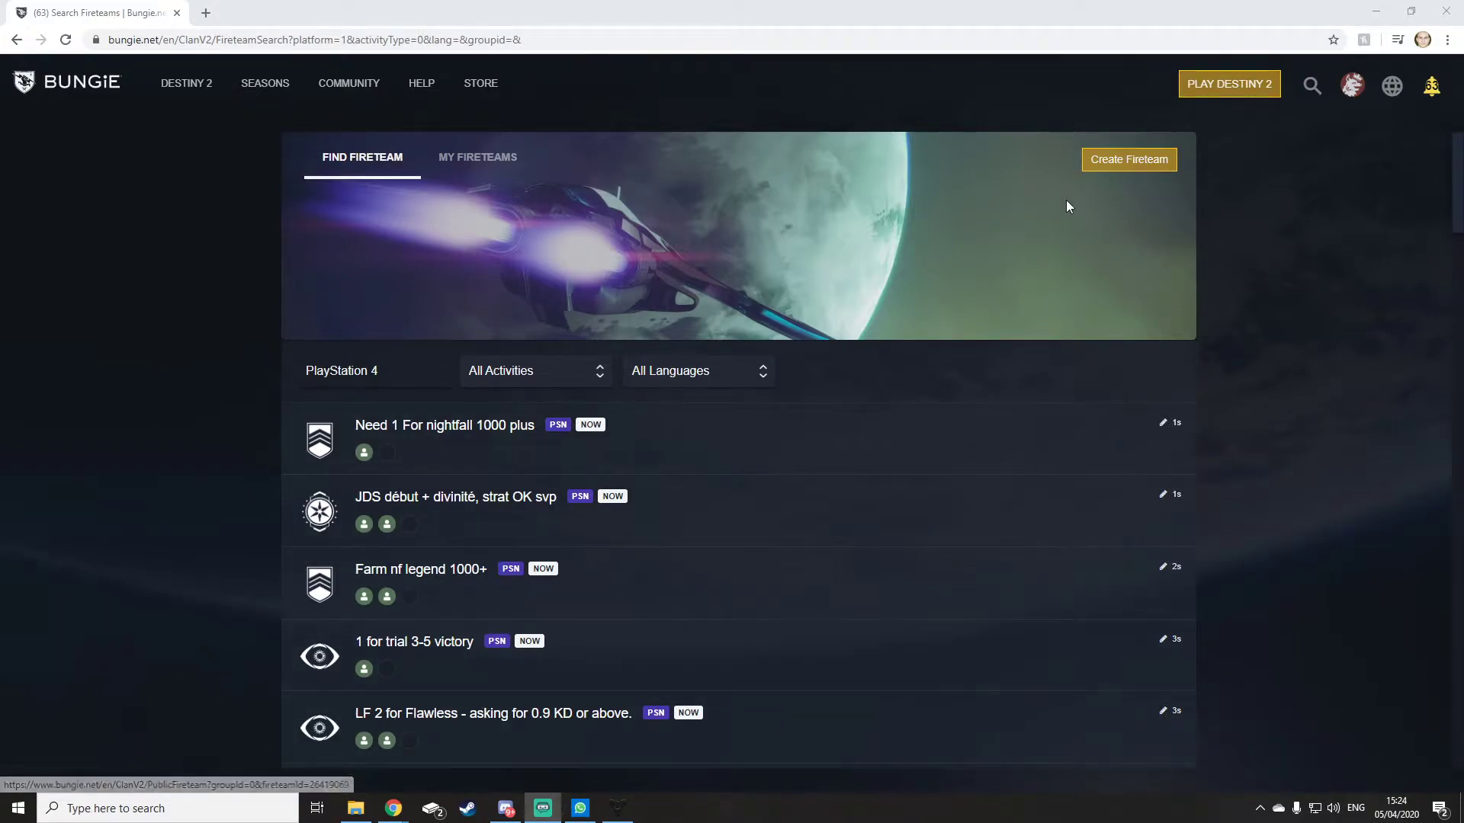
Step: Filter the fireteam search to Xbox One and scroll through the Xbox listings
click(1351, 84)
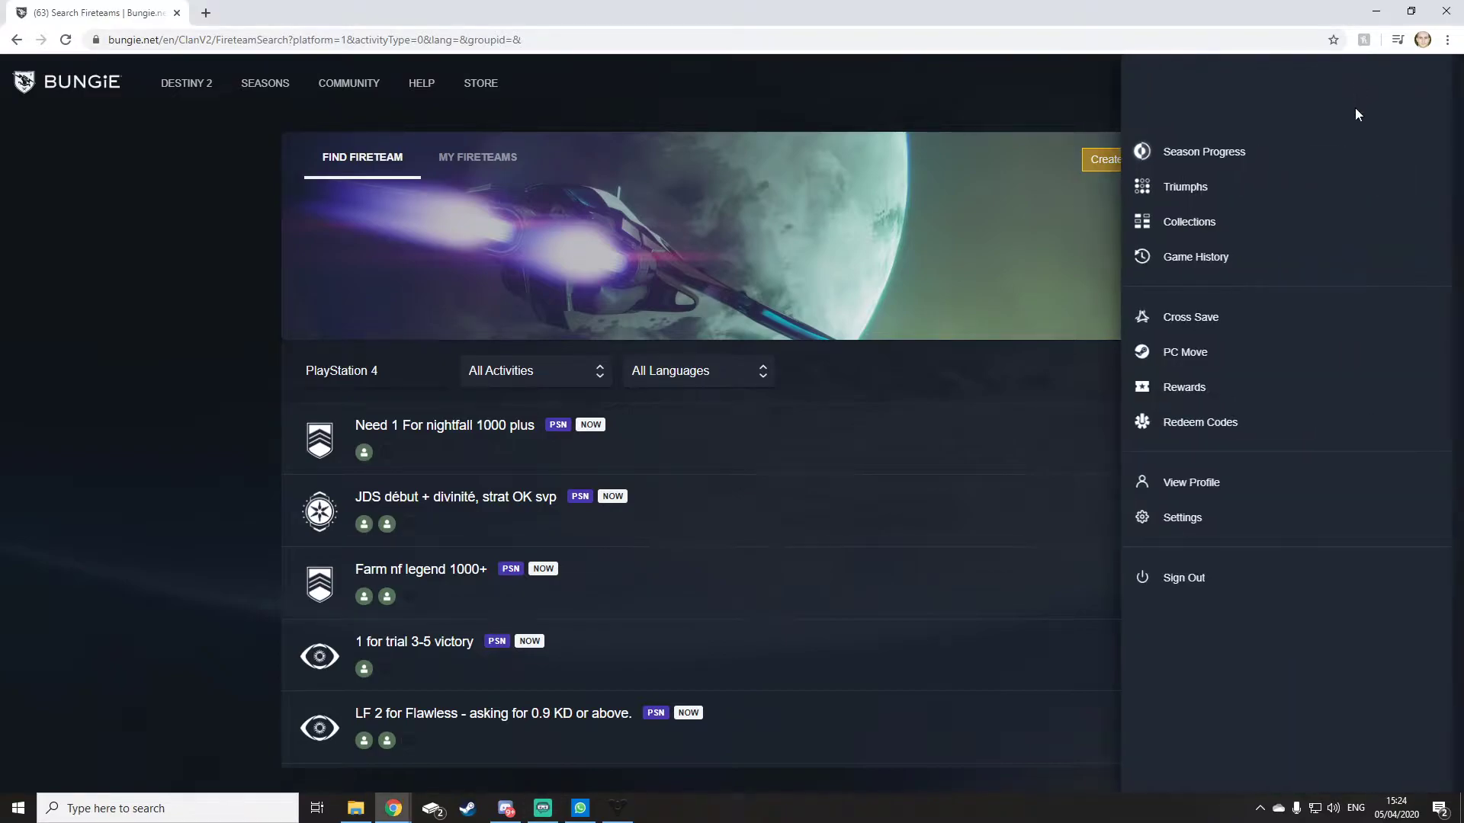
click(1350, 85)
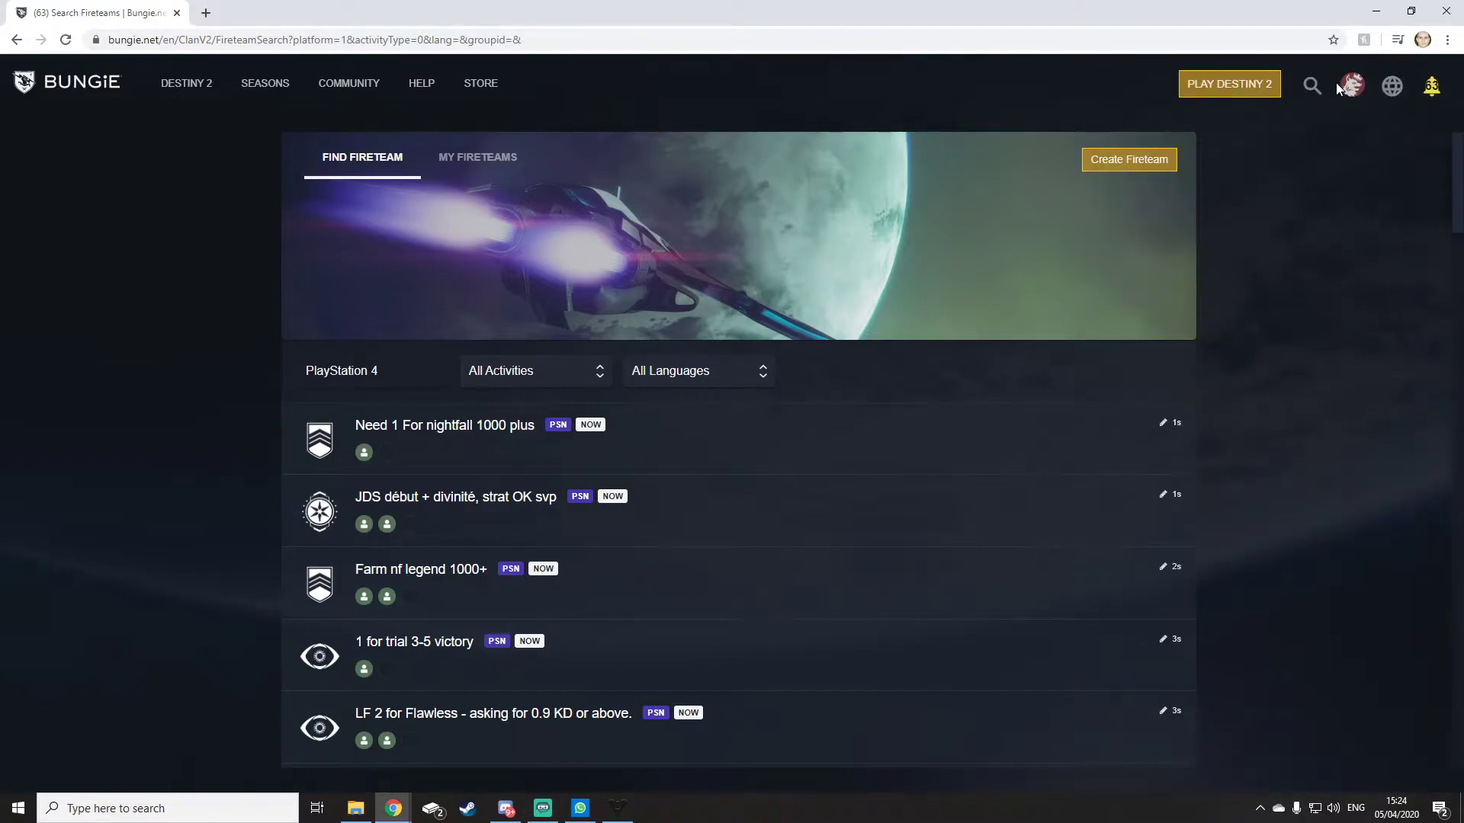
mouse_move(1351, 134)
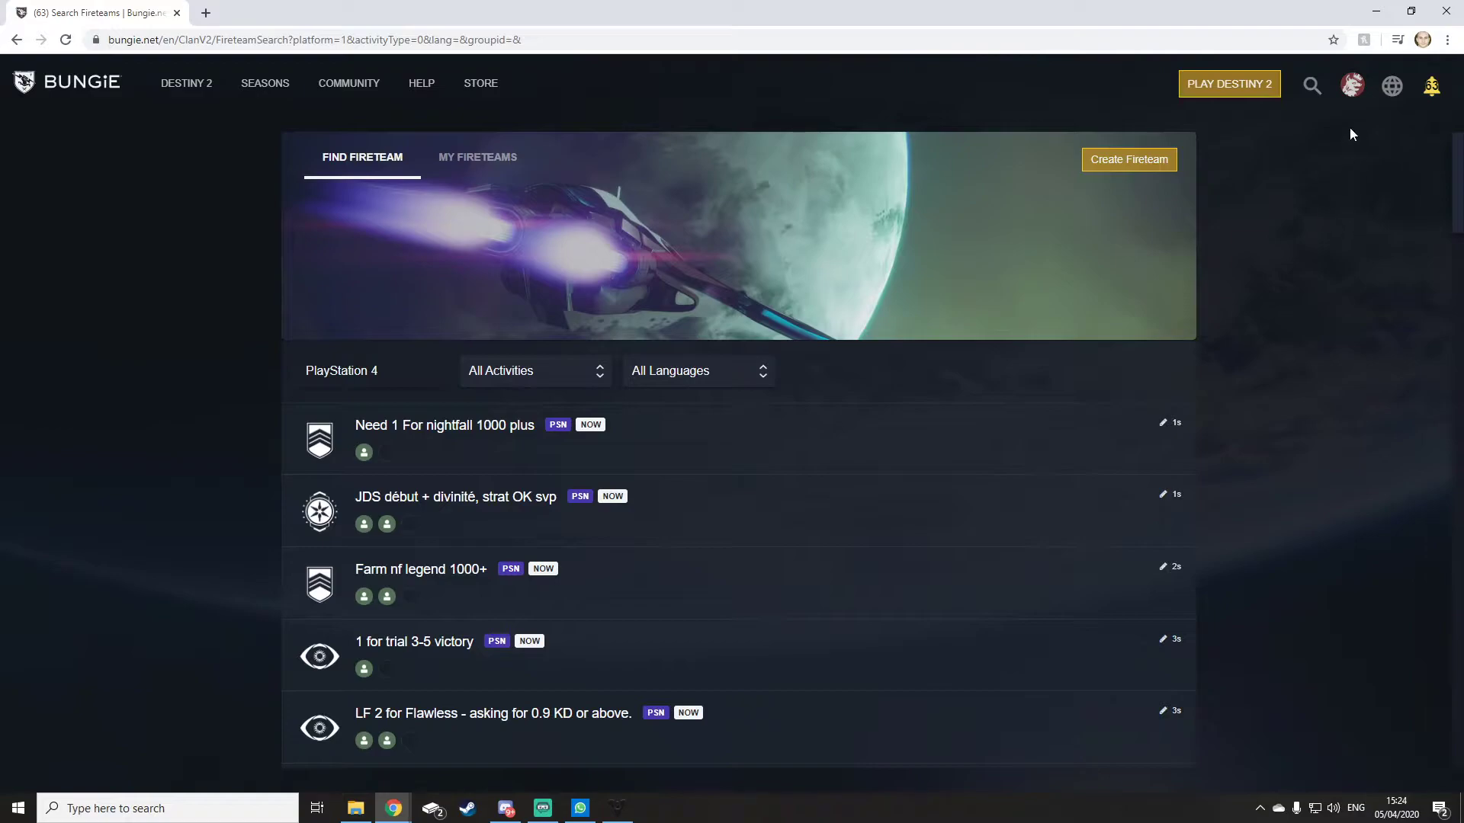
mouse_move(1331, 315)
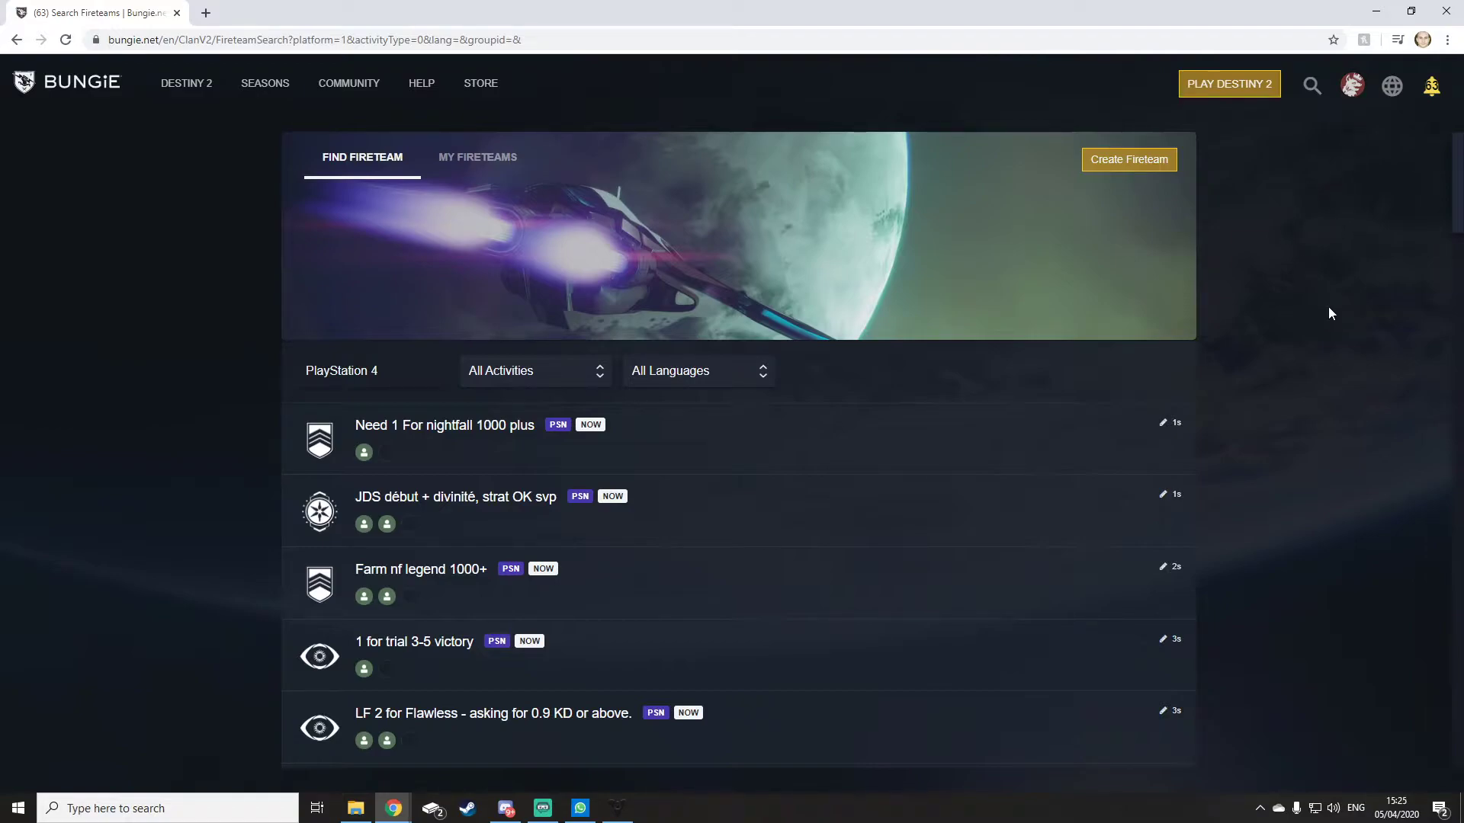
mouse_move(718, 295)
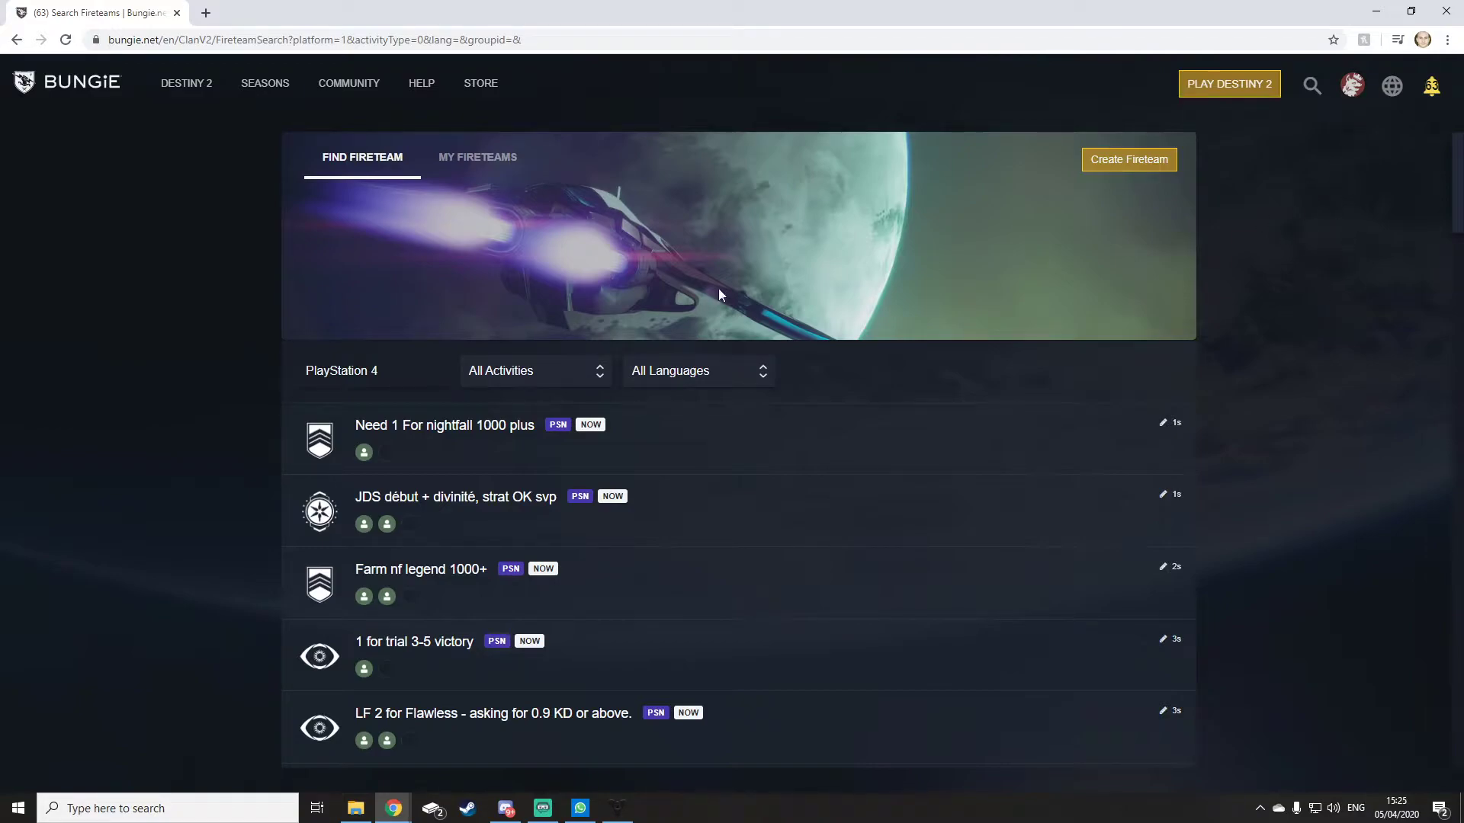
click(340, 370)
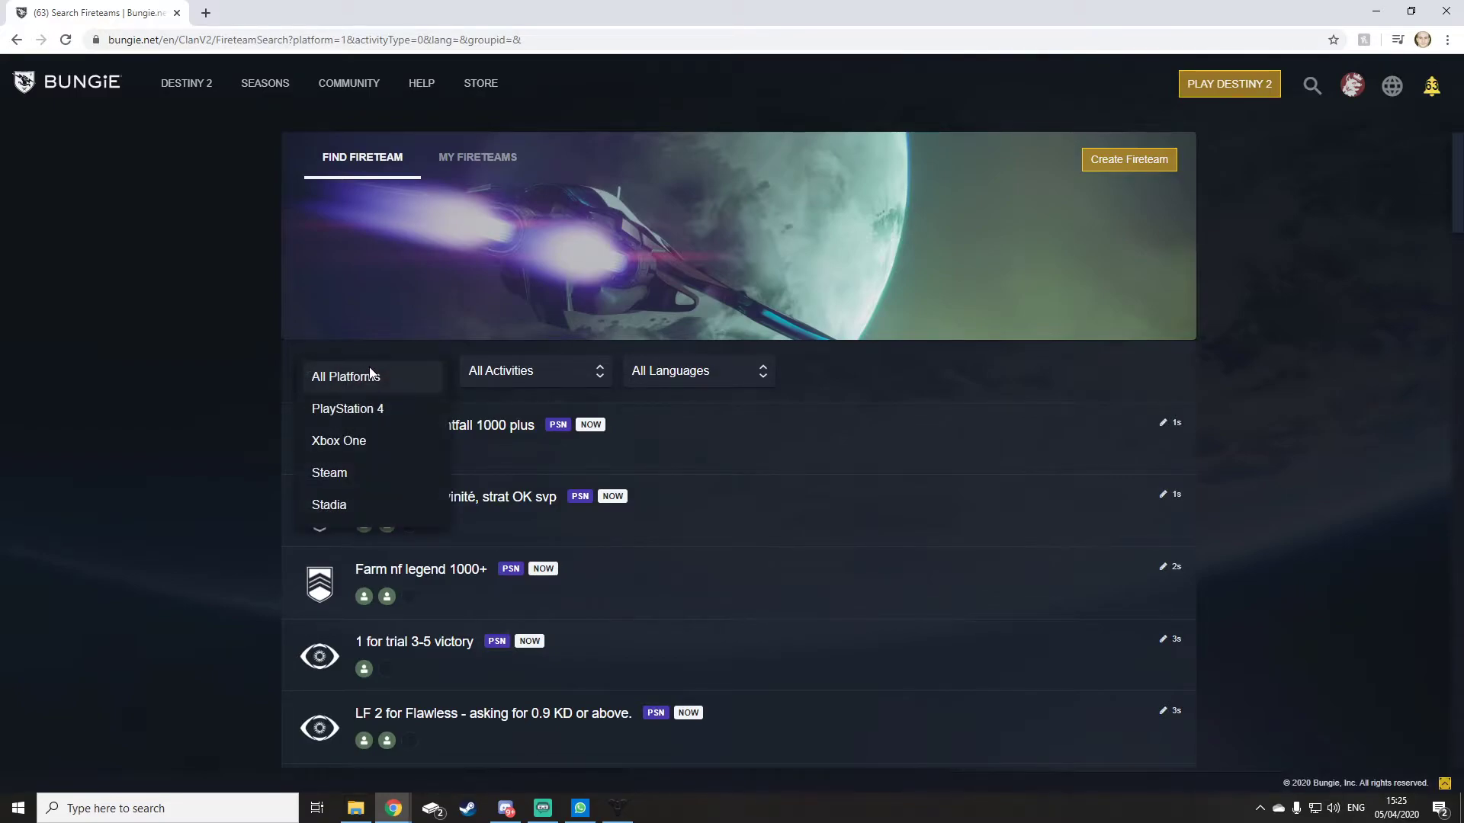
mouse_move(374, 472)
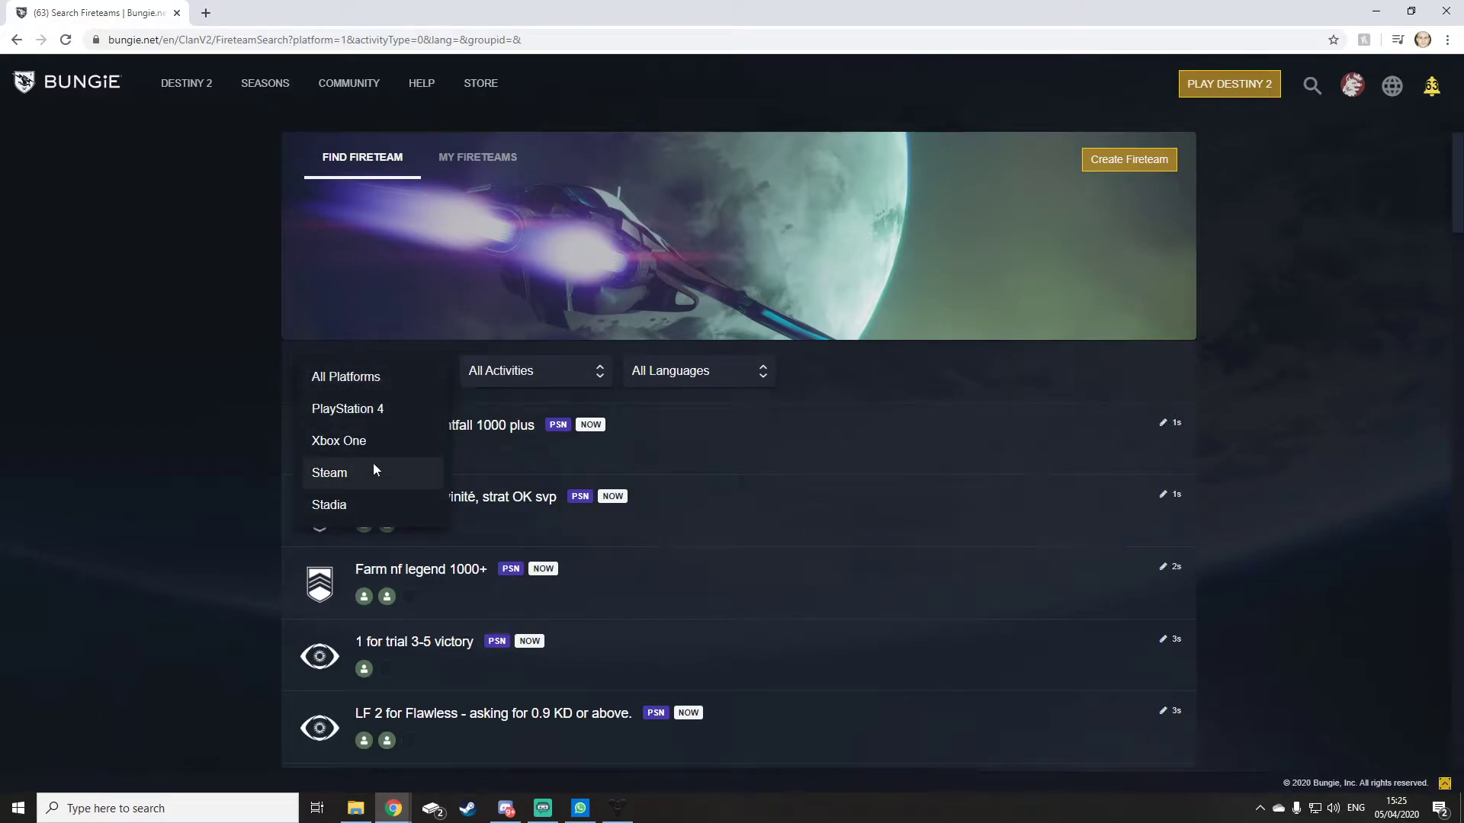
click(338, 441)
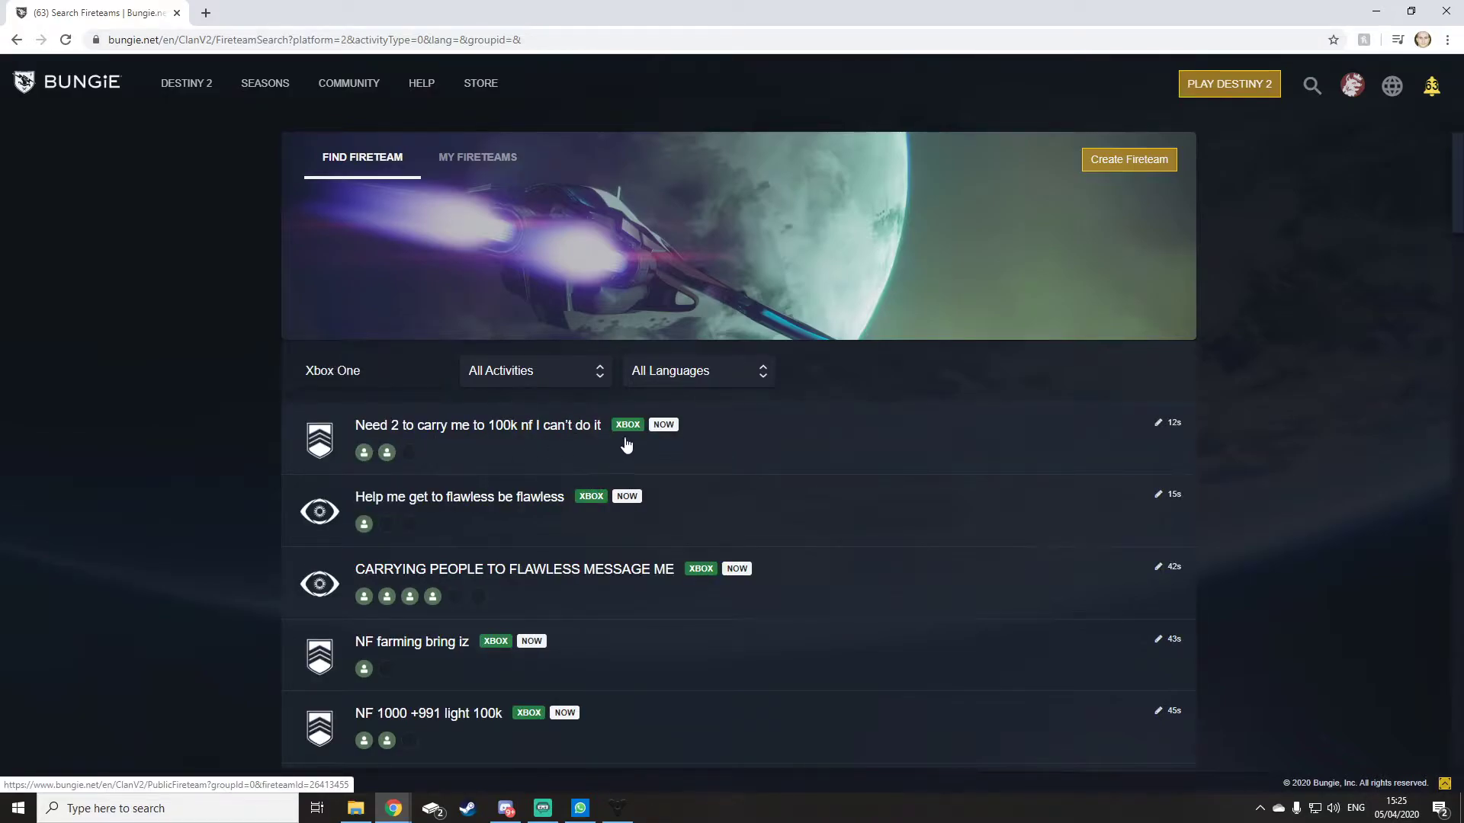
scroll(down, 3)
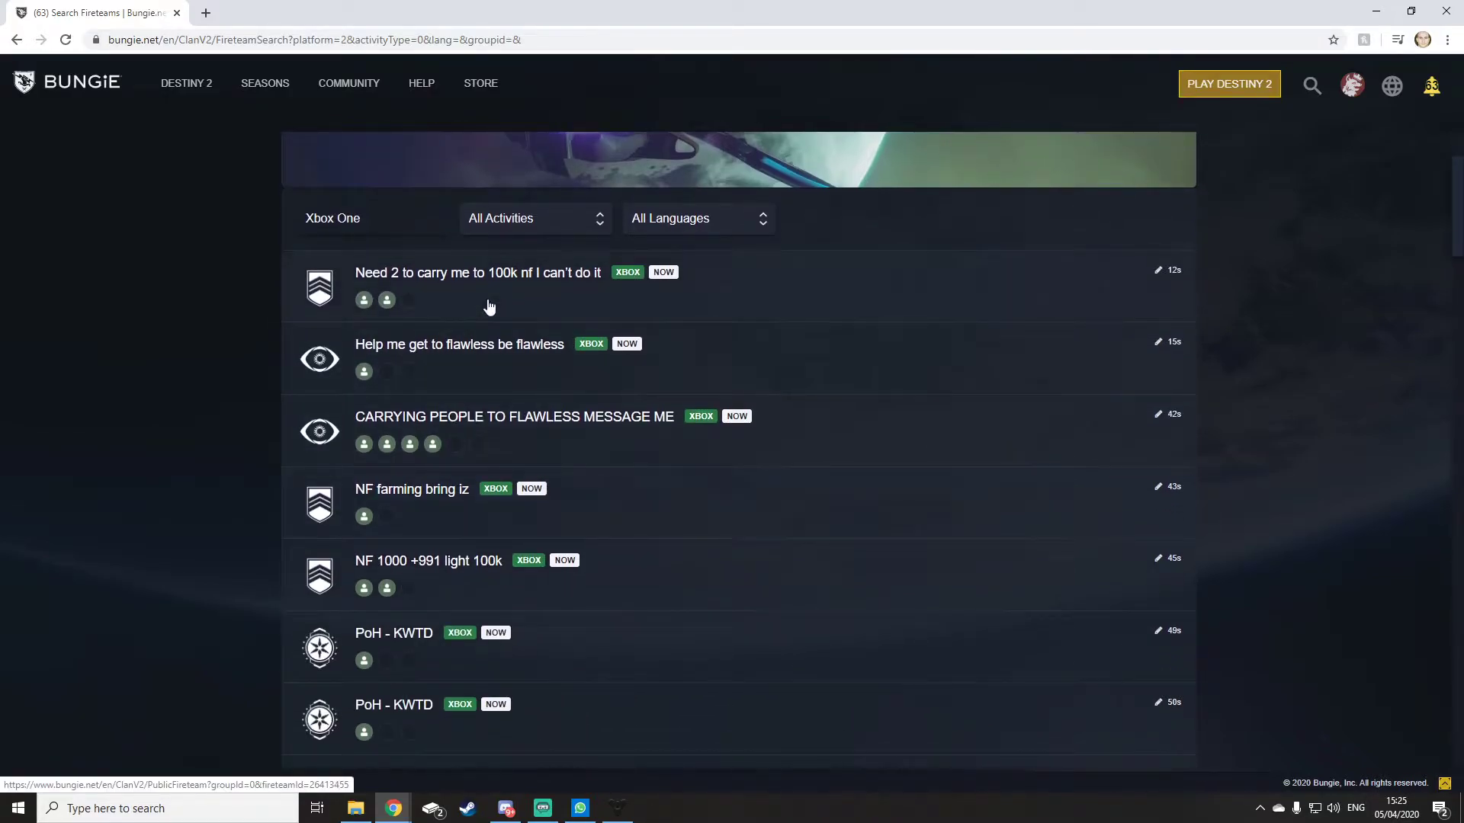
Step: View the 'Need 2 to carry me to 100k nf' Xbox fireteam's details page
click(477, 272)
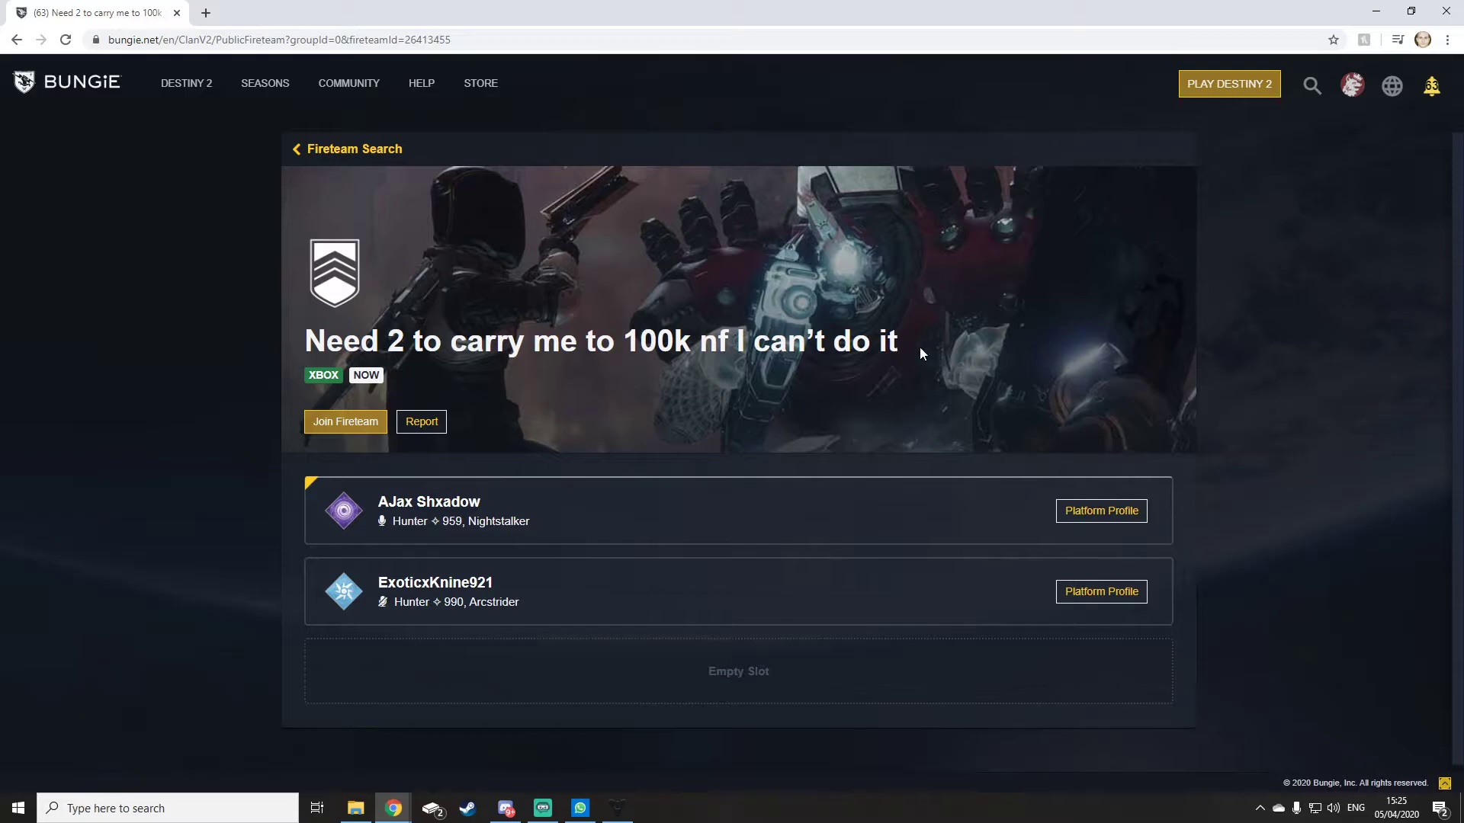
mouse_move(208, 468)
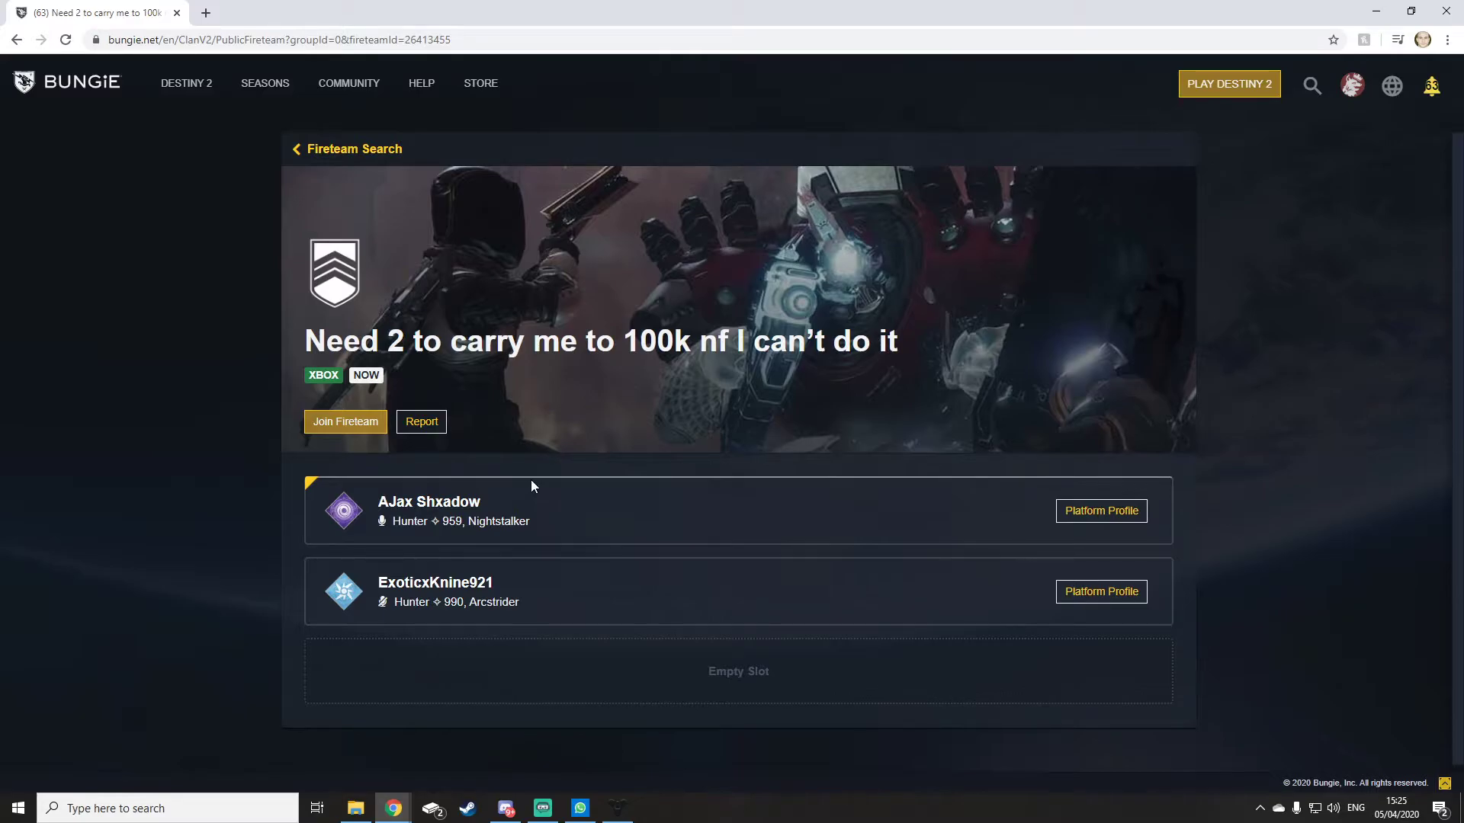
mouse_move(527, 485)
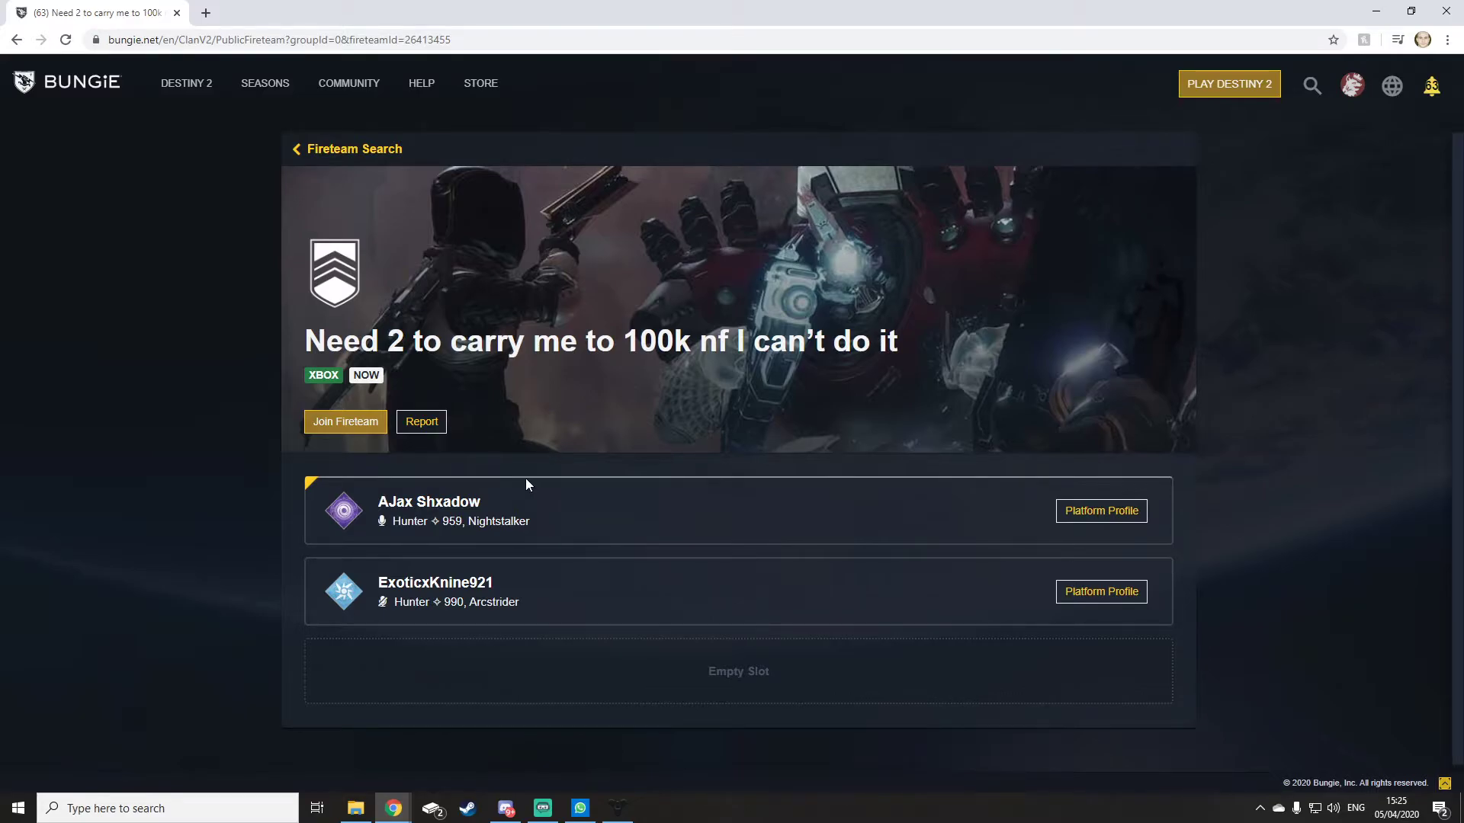
Step: Go back to the Xbox One search list and bring up the platform choices
click(353, 148)
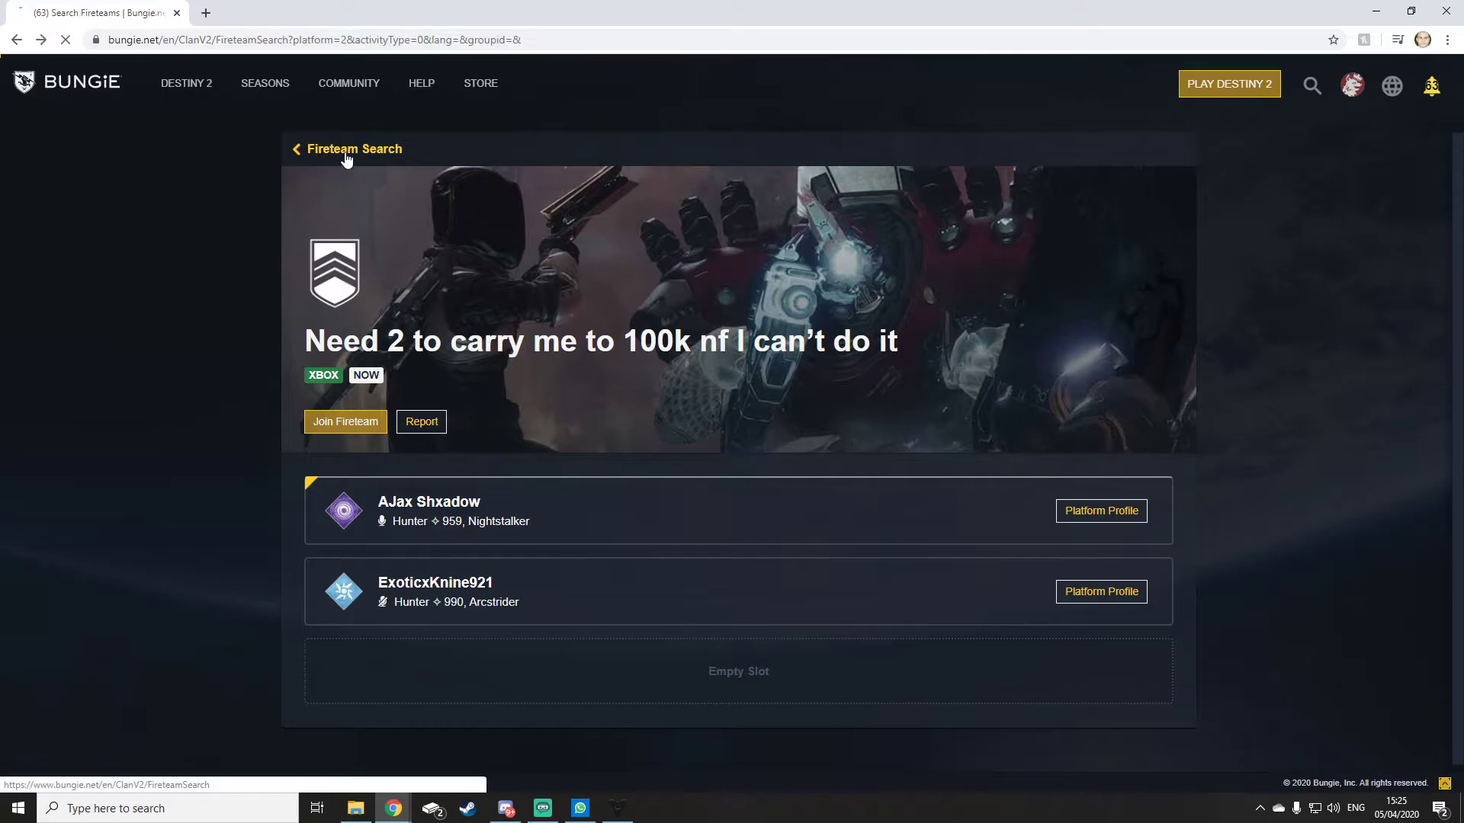
click(294, 148)
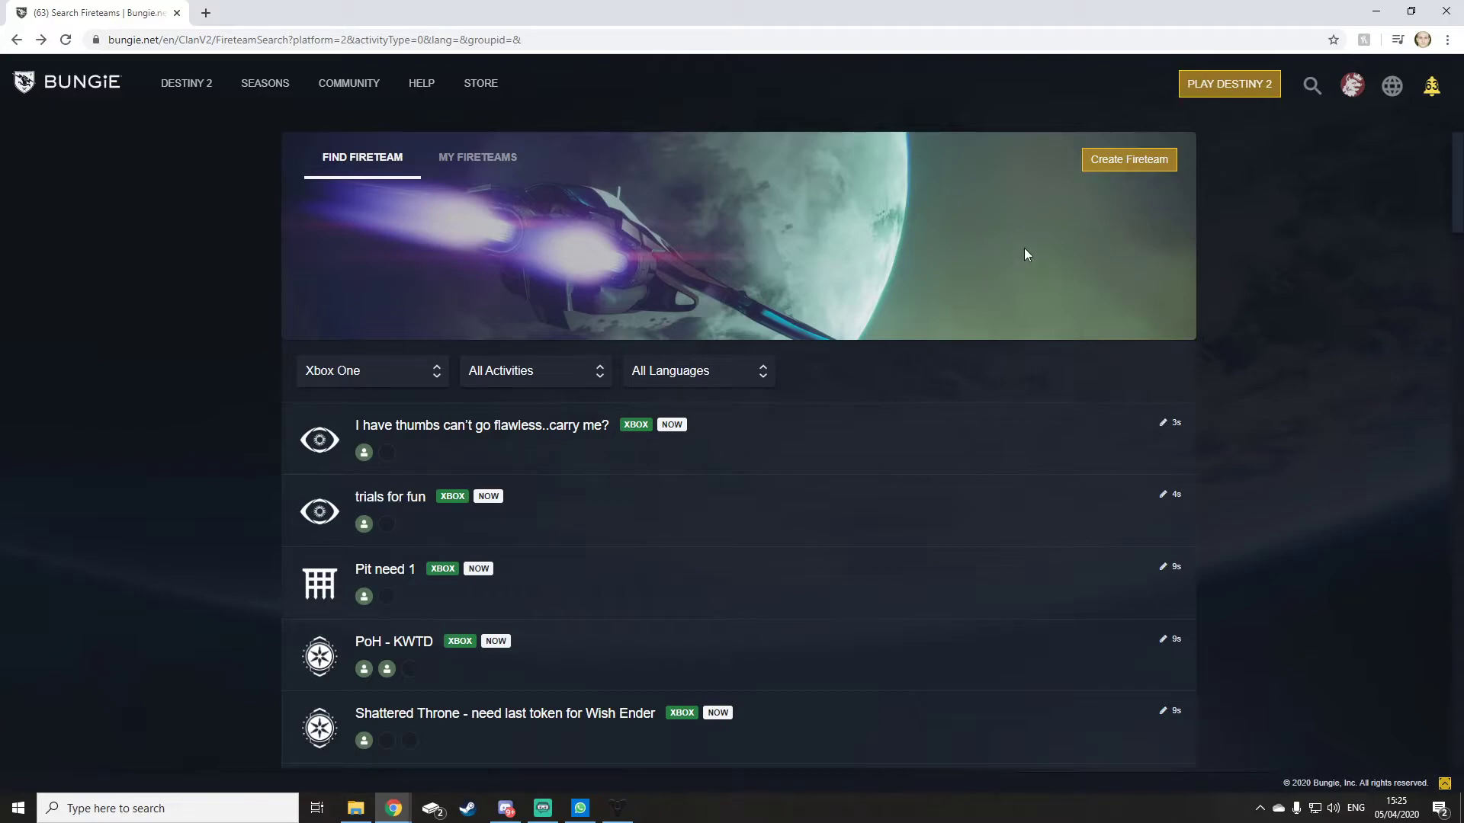
mouse_move(1087, 169)
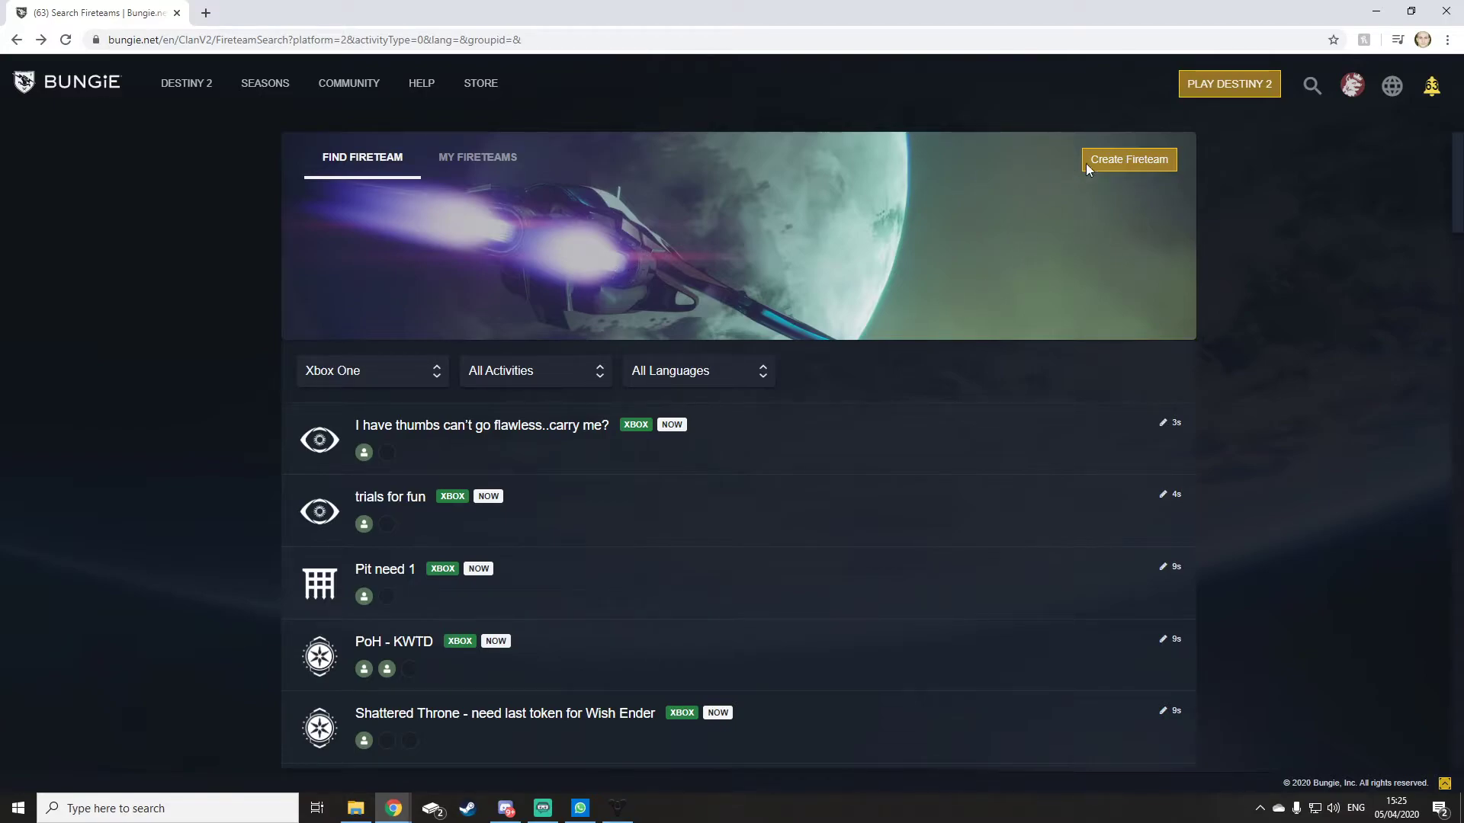
click(370, 371)
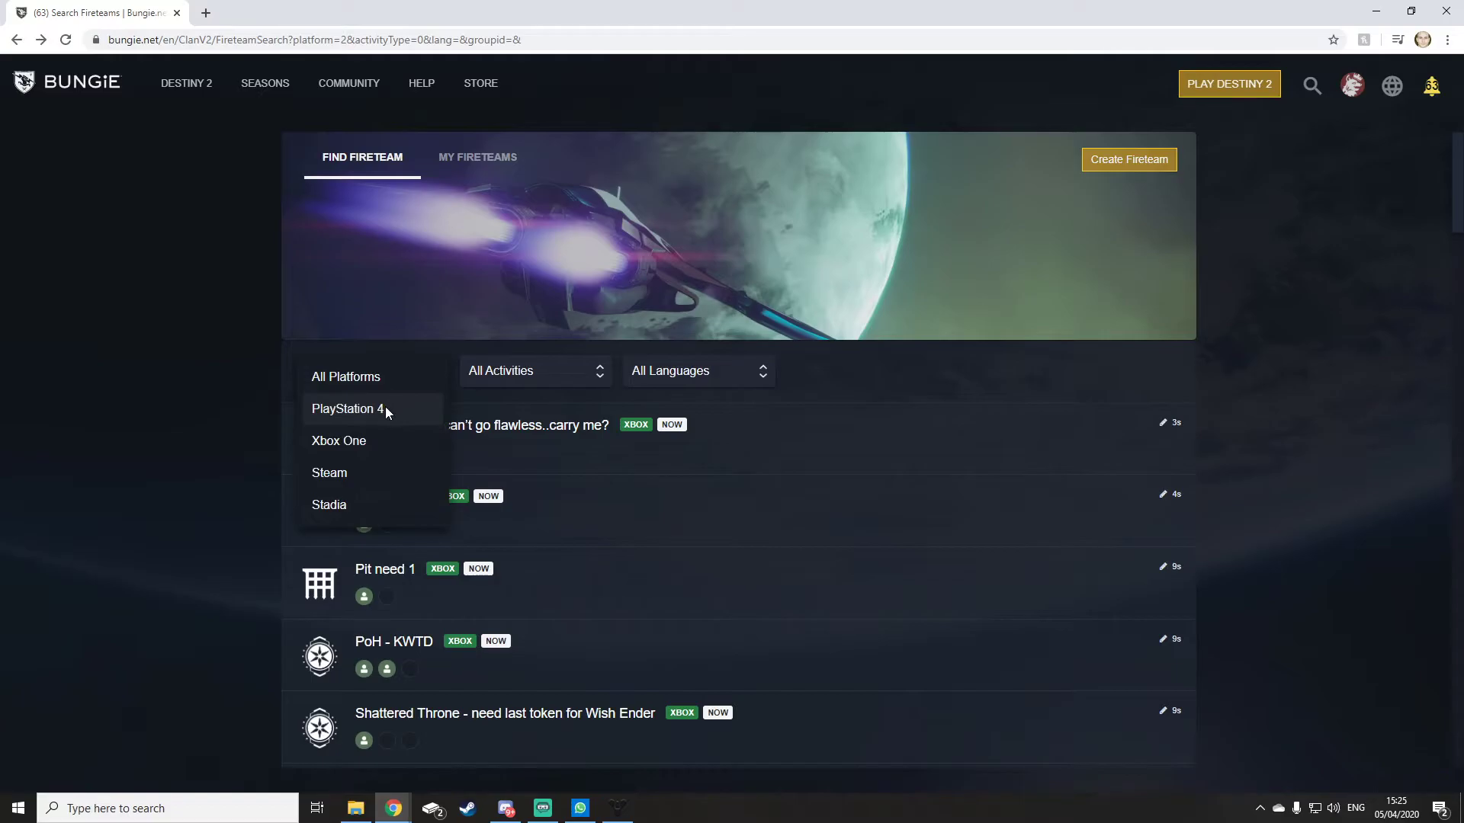
Step: Start a new PlayStation 4 fireteam with Nightfall as the activity and 2 players needed
click(346, 409)
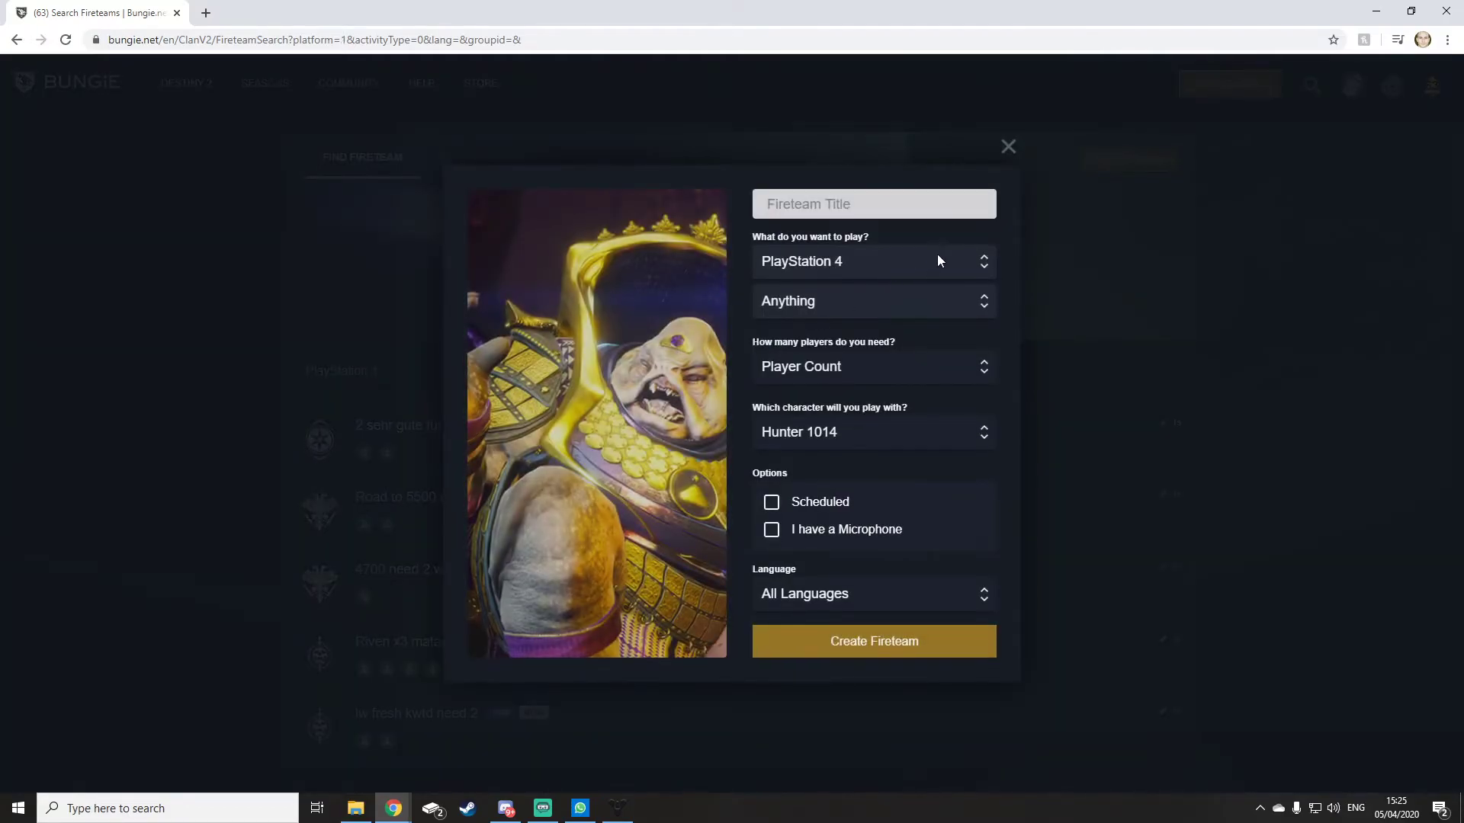
mouse_move(787, 300)
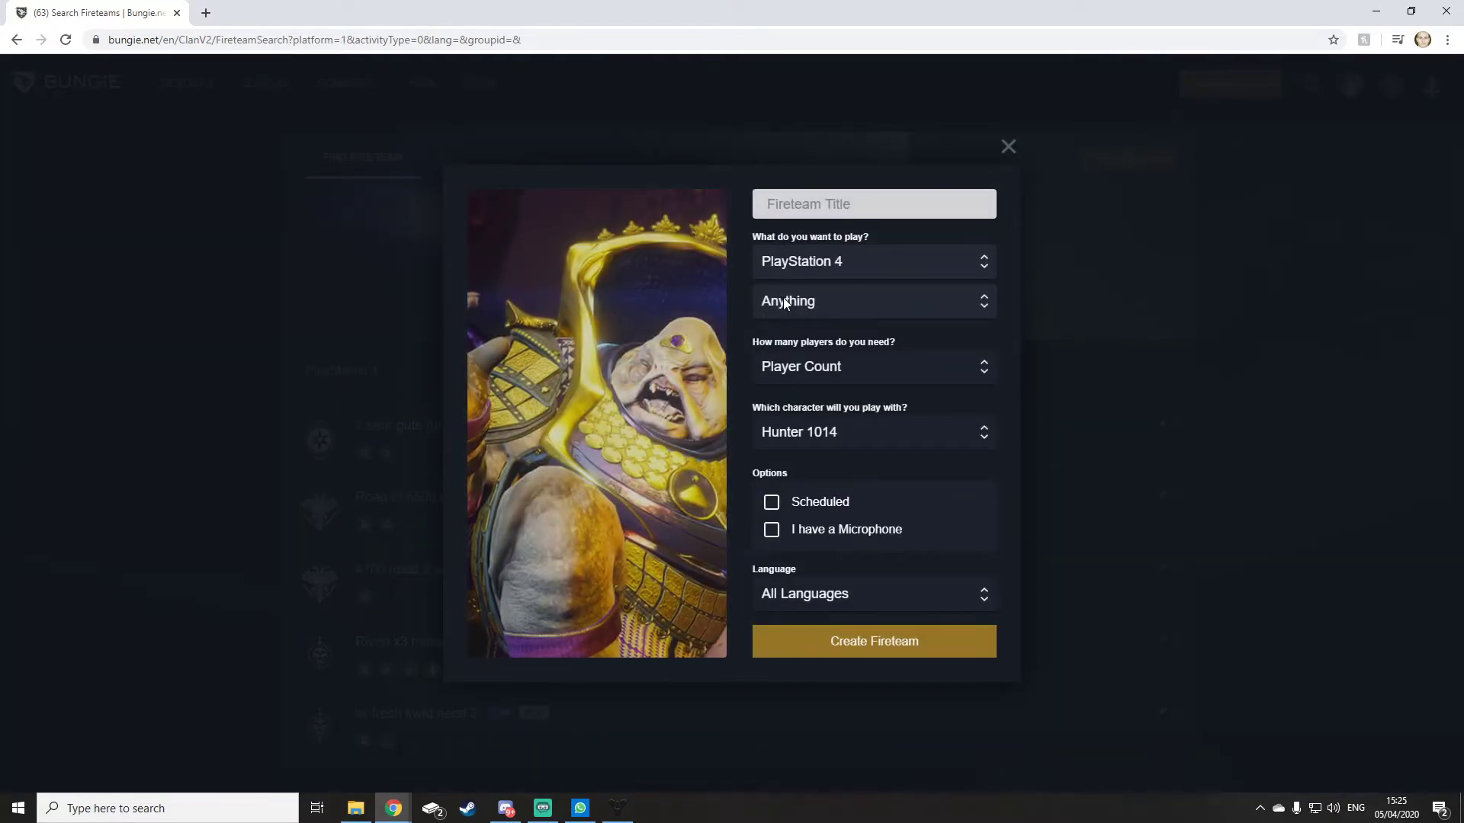
click(873, 300)
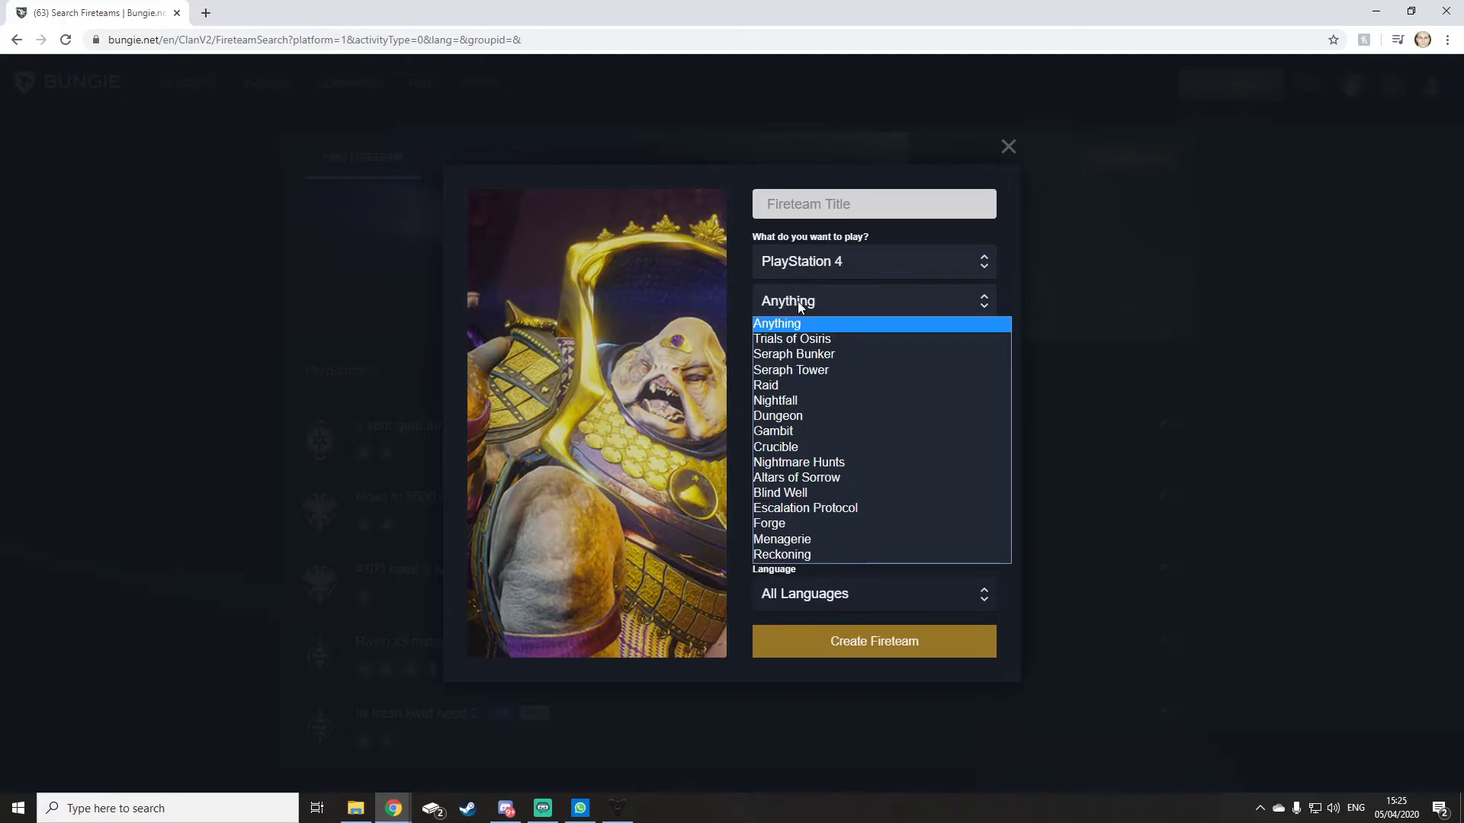
mouse_move(836, 401)
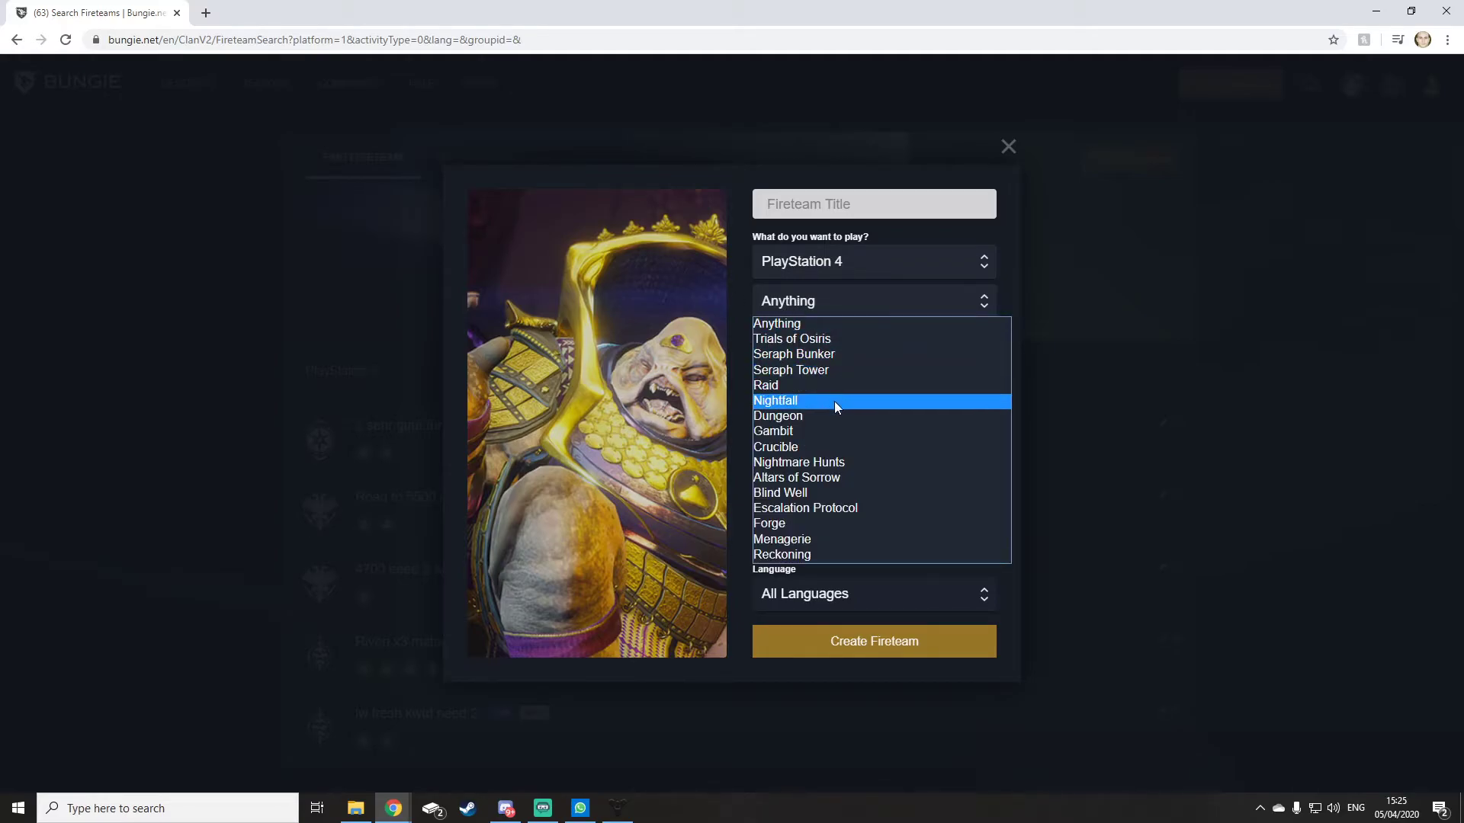
click(775, 399)
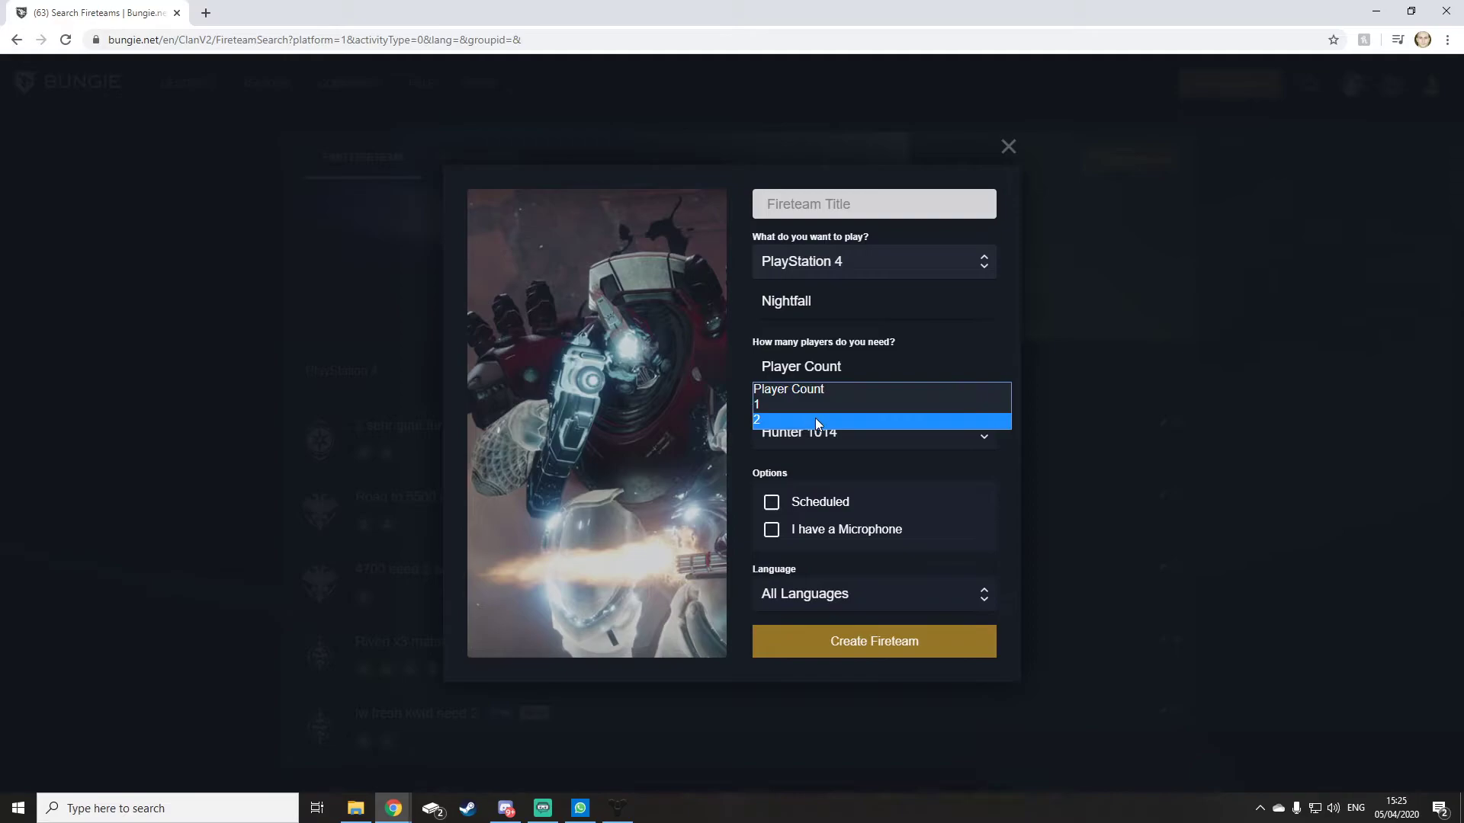
click(758, 421)
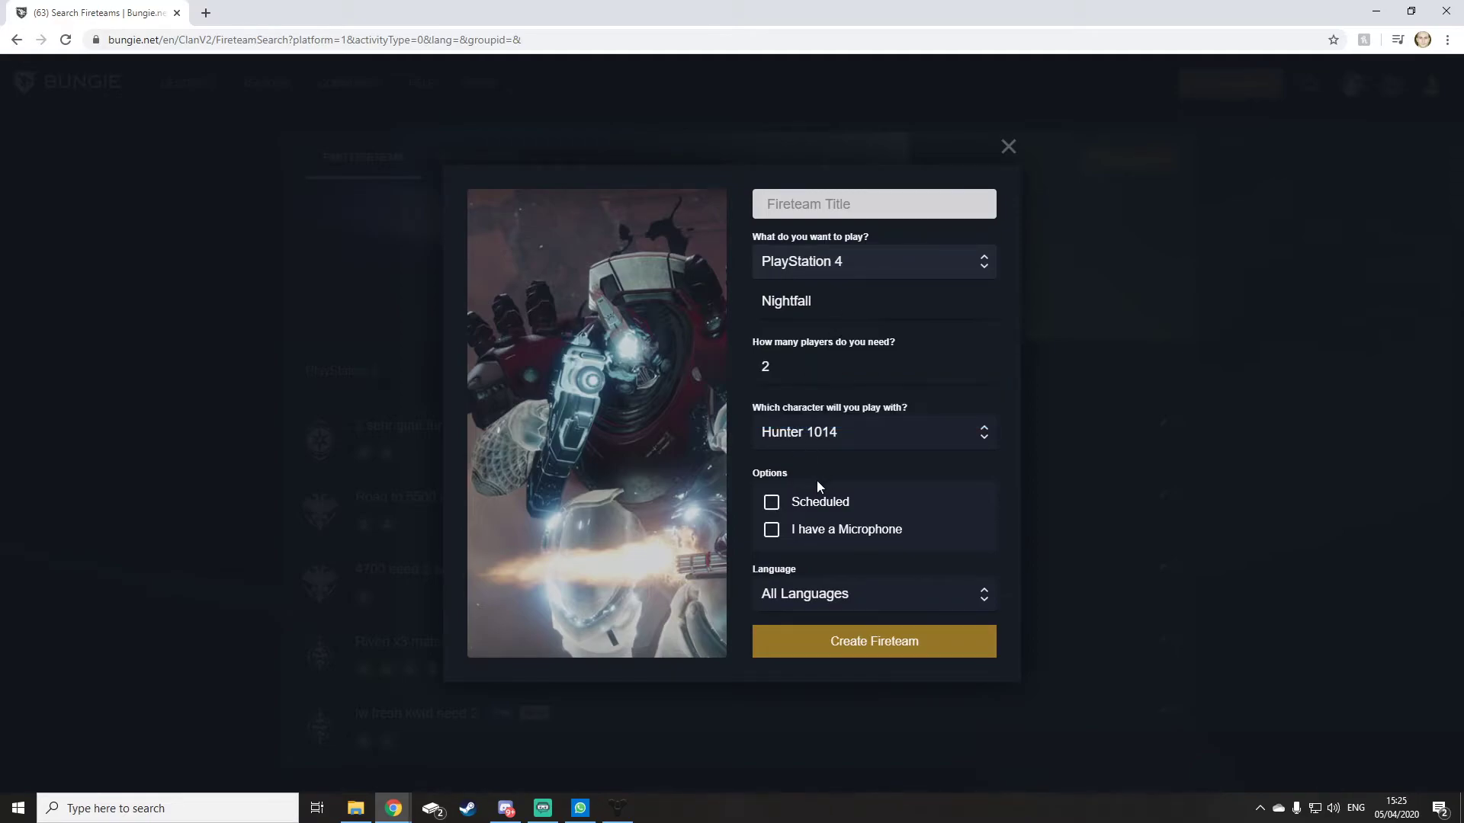
Step: Title the fireteam '100k legend nightfall'
click(872, 202)
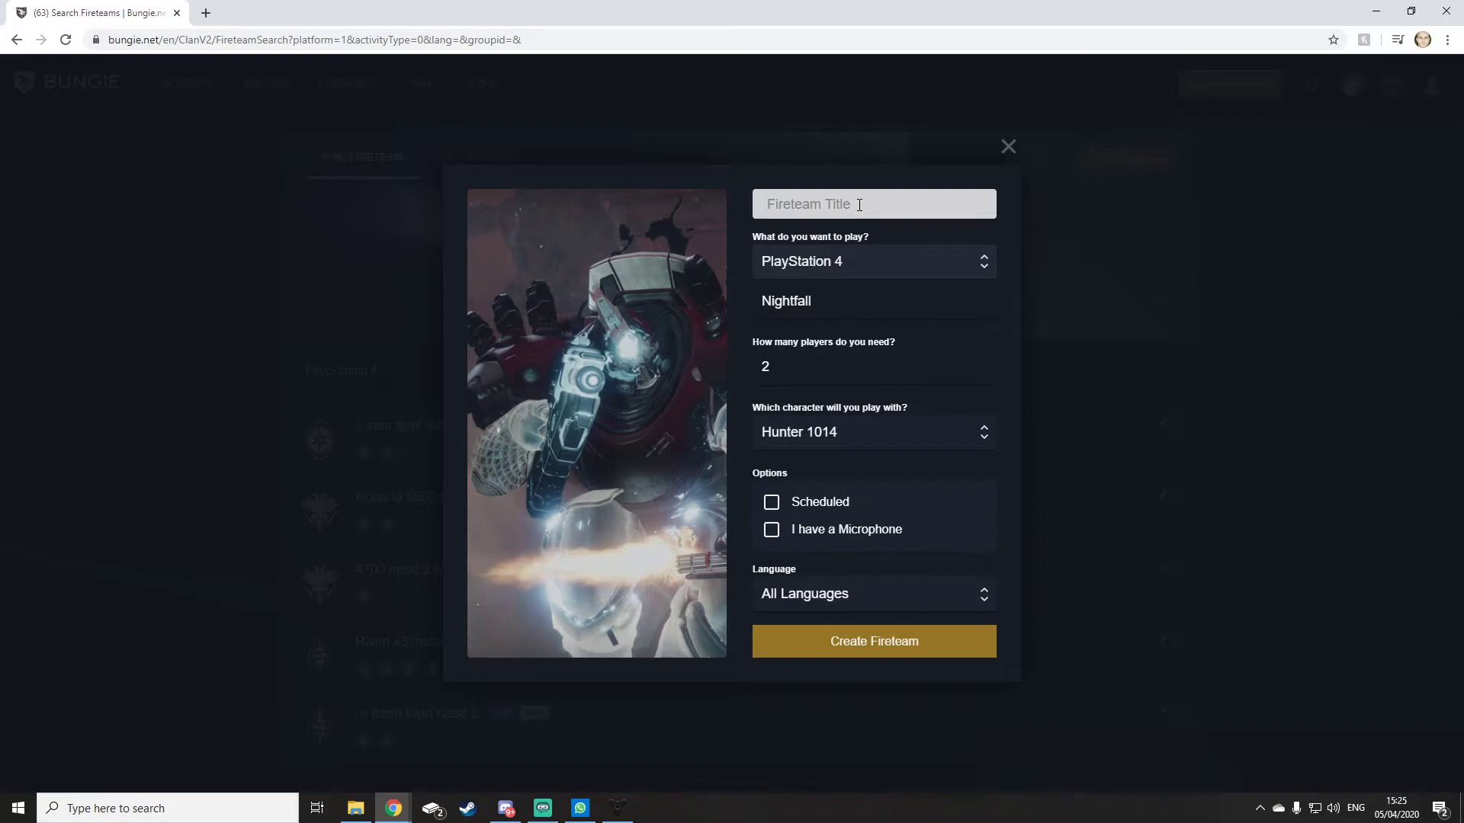
text(100k lew)
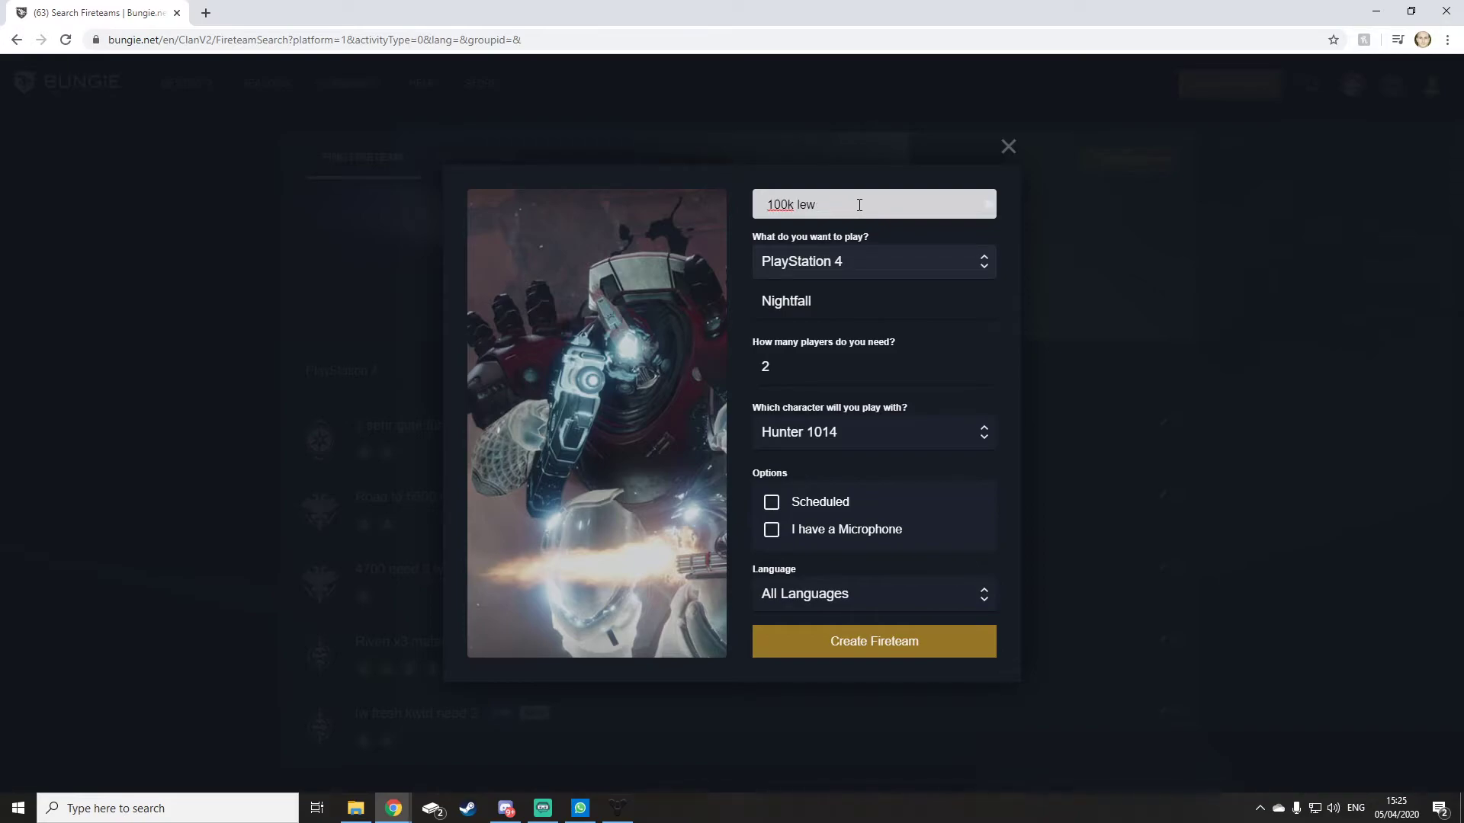
text(legend)
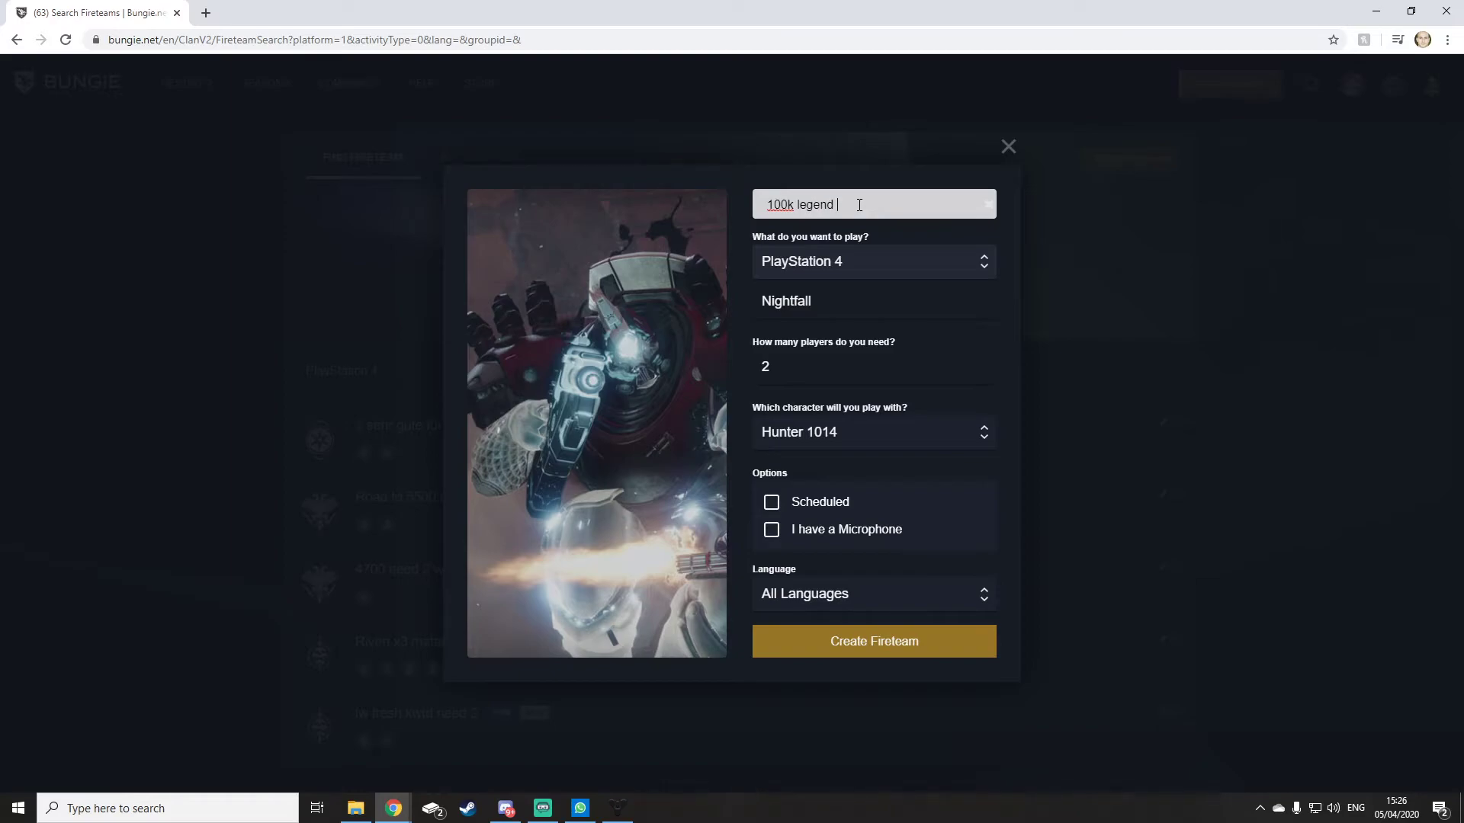
text(nightfall)
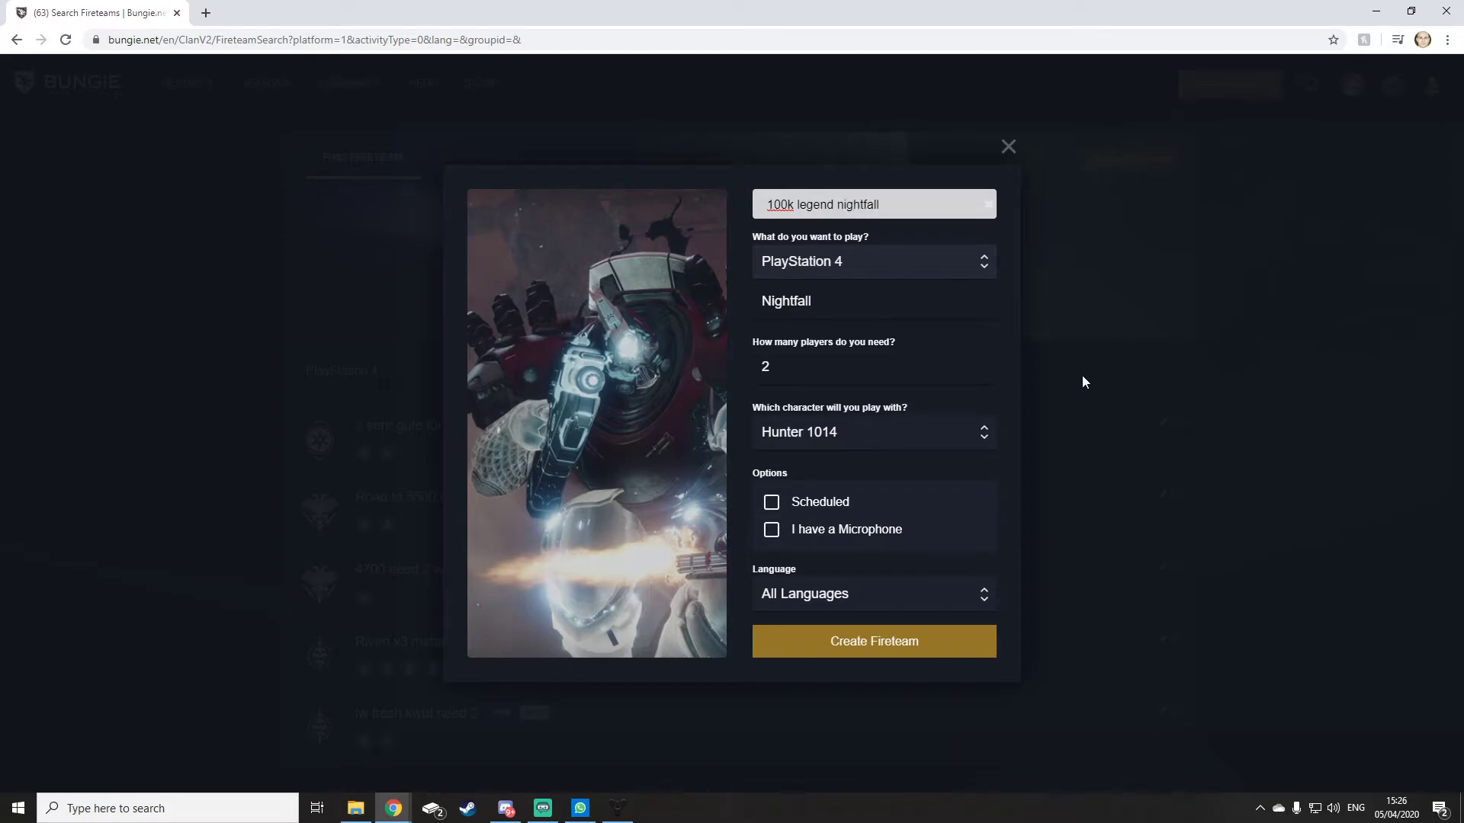
Step: Publish the '100k legend nightfall' fireteam so players can join its empty slots
click(872, 642)
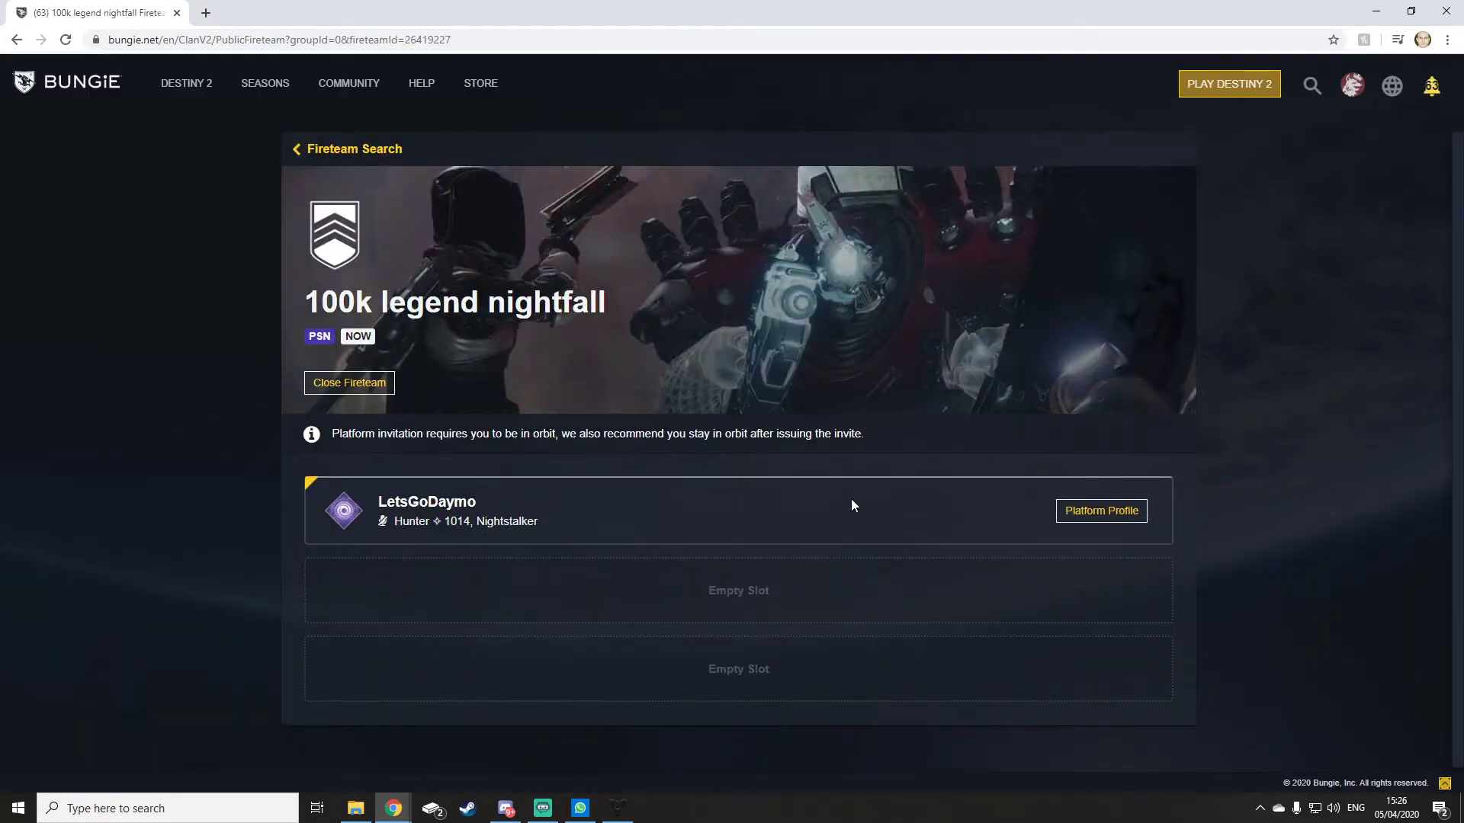
mouse_move(791, 610)
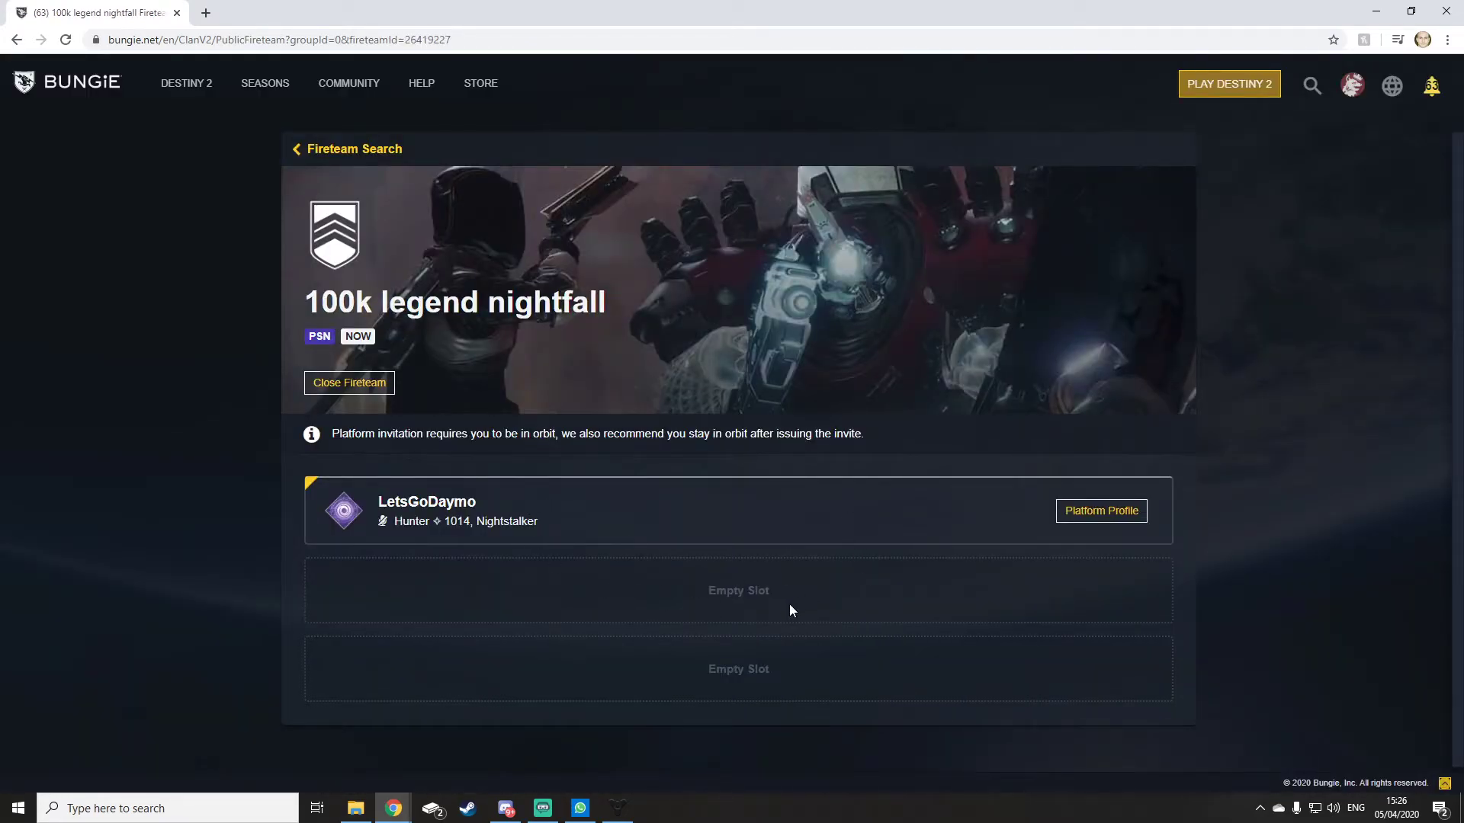
mouse_move(840, 596)
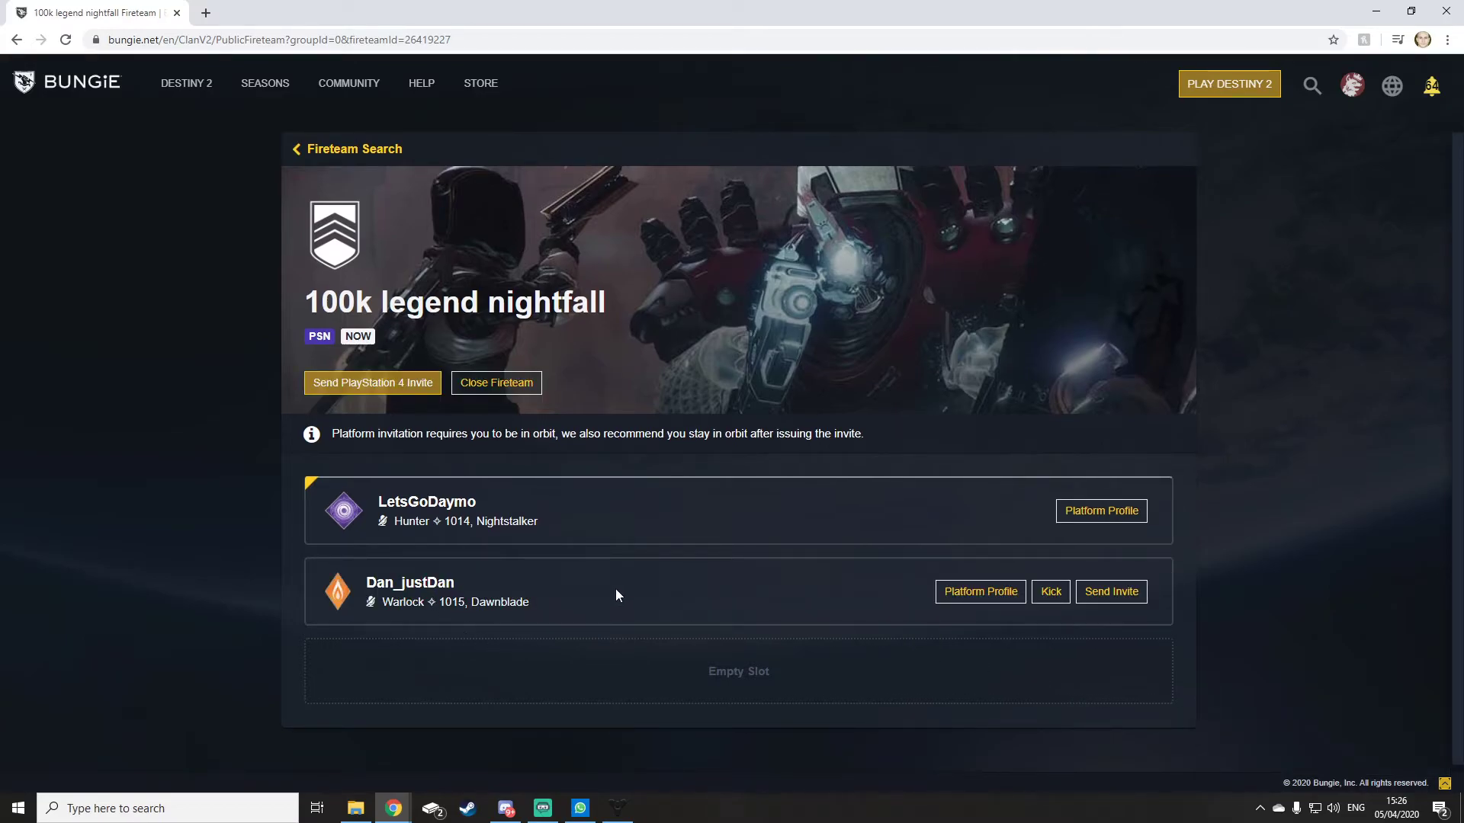
mouse_move(797, 577)
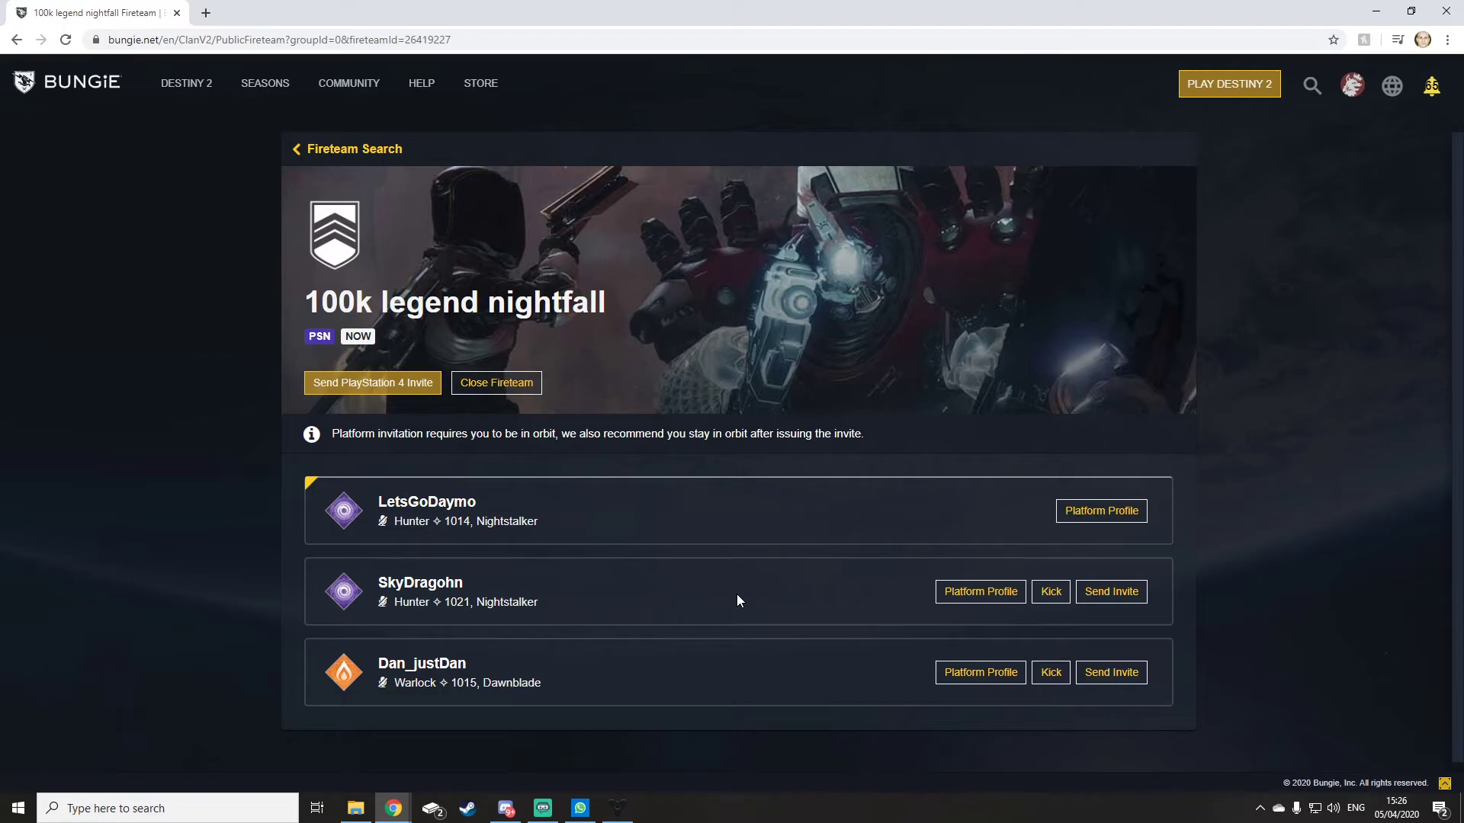
click(1110, 592)
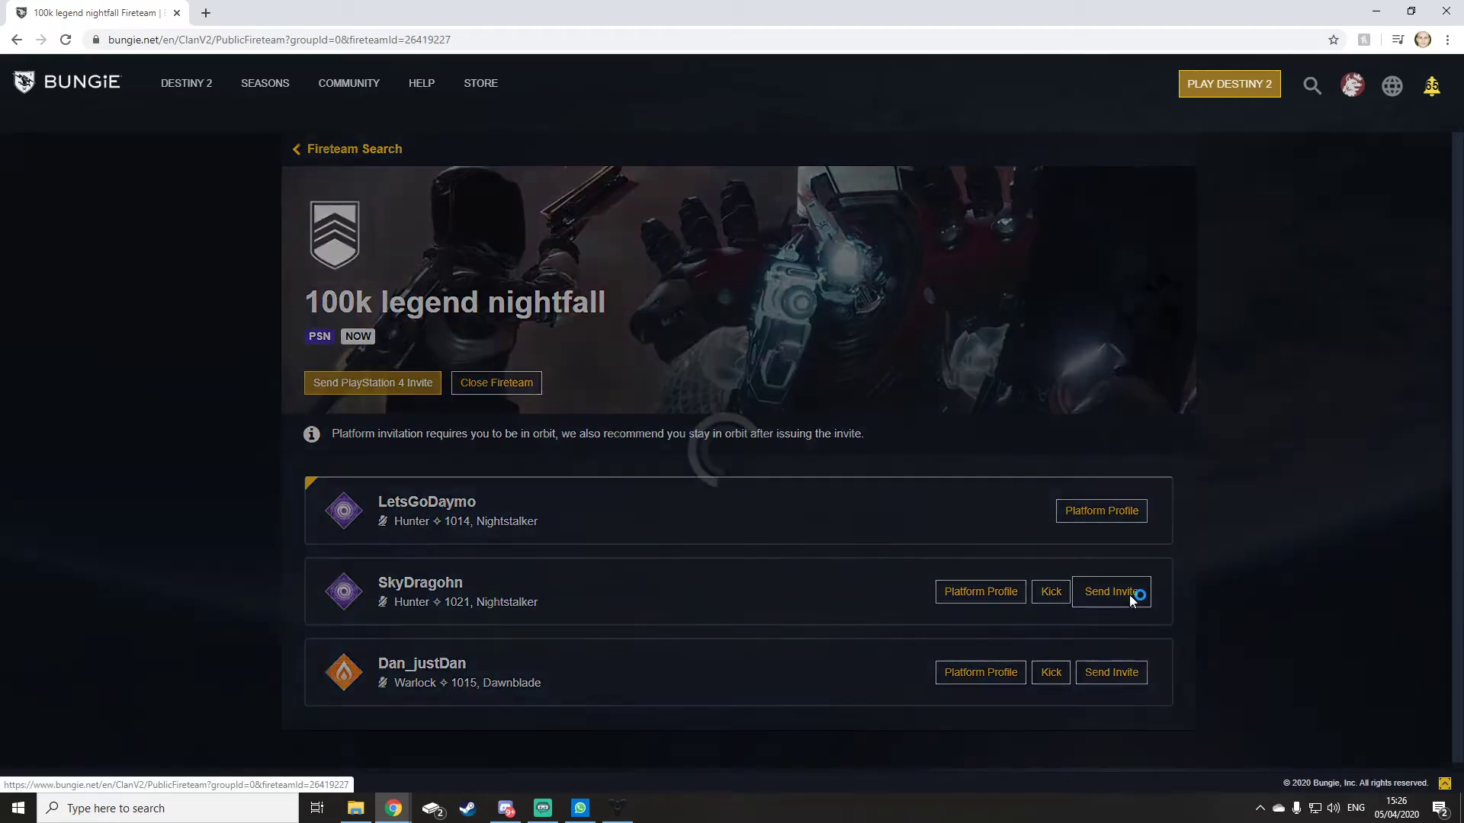
click(1110, 591)
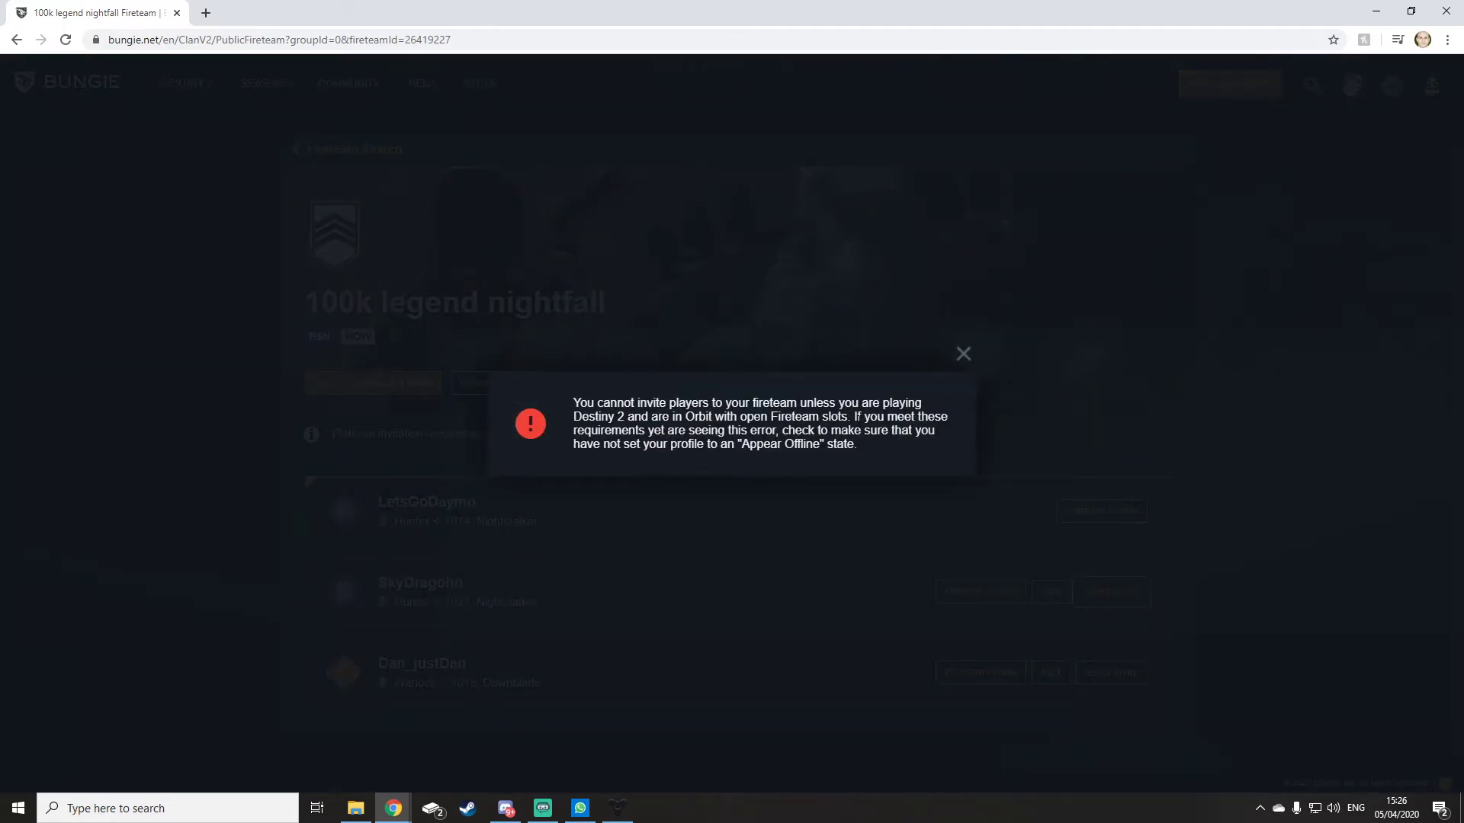
mouse_move(966, 372)
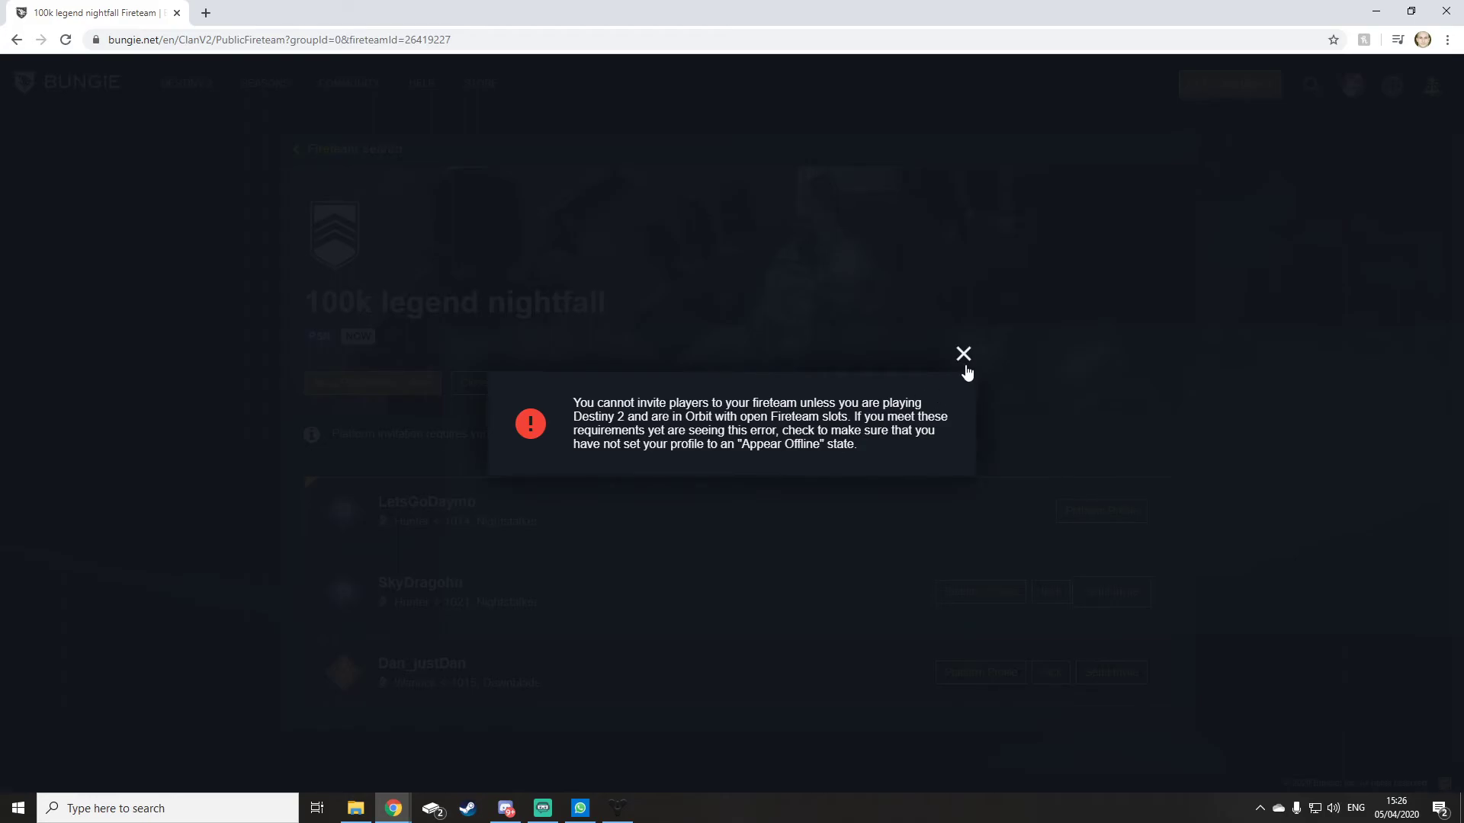
mouse_move(963, 363)
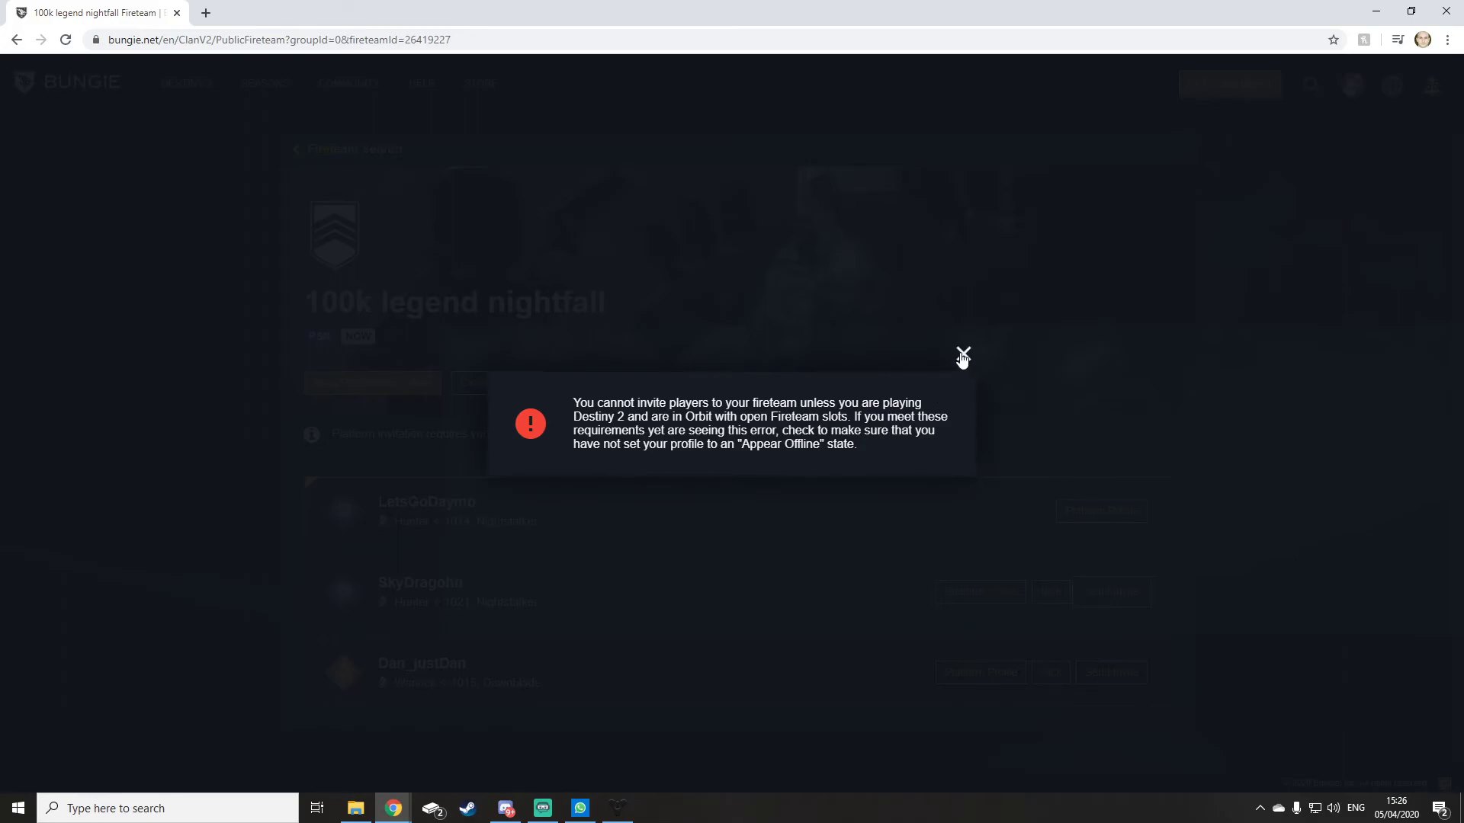
click(962, 355)
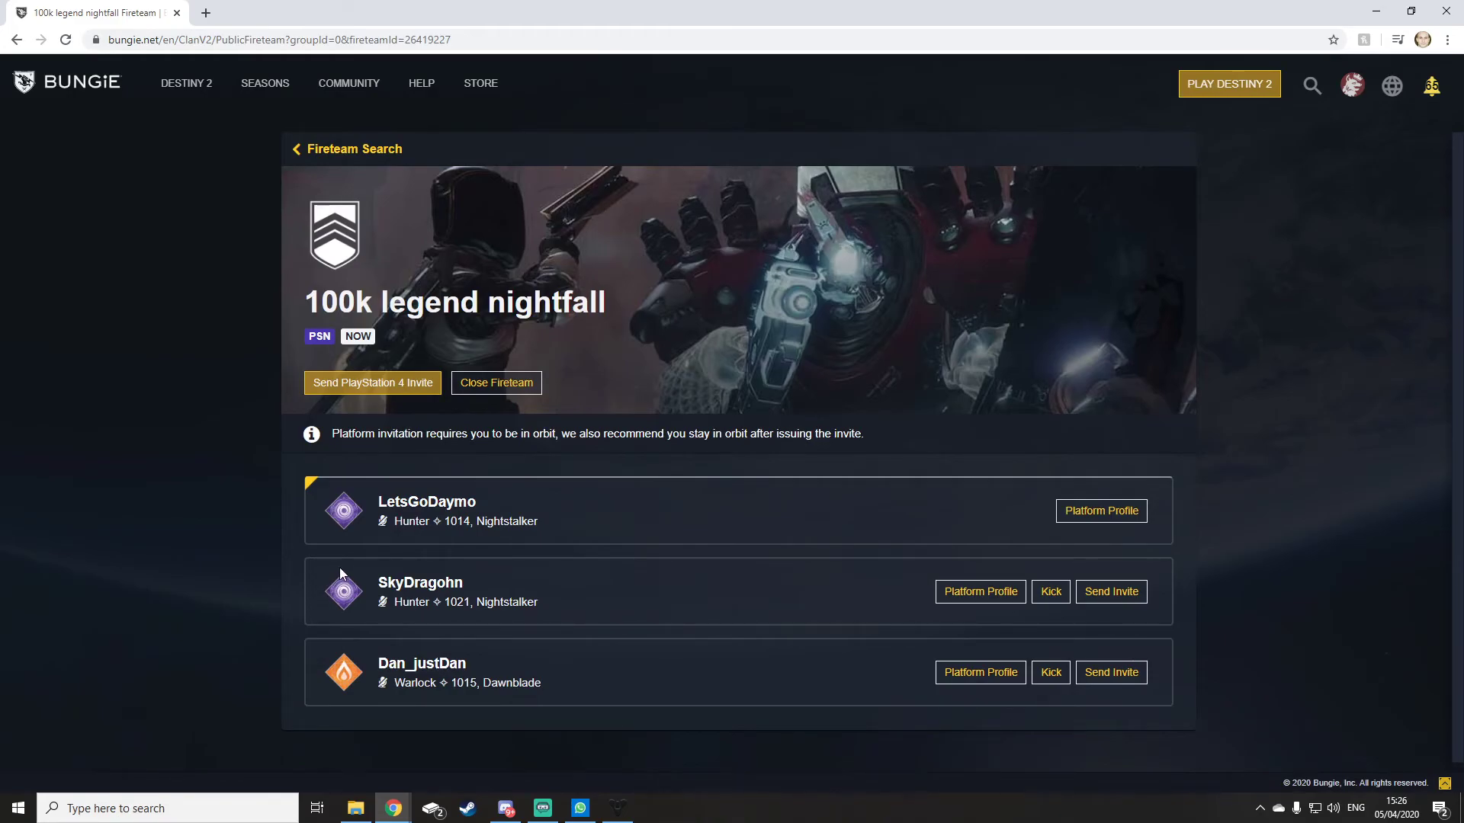
mouse_move(636, 500)
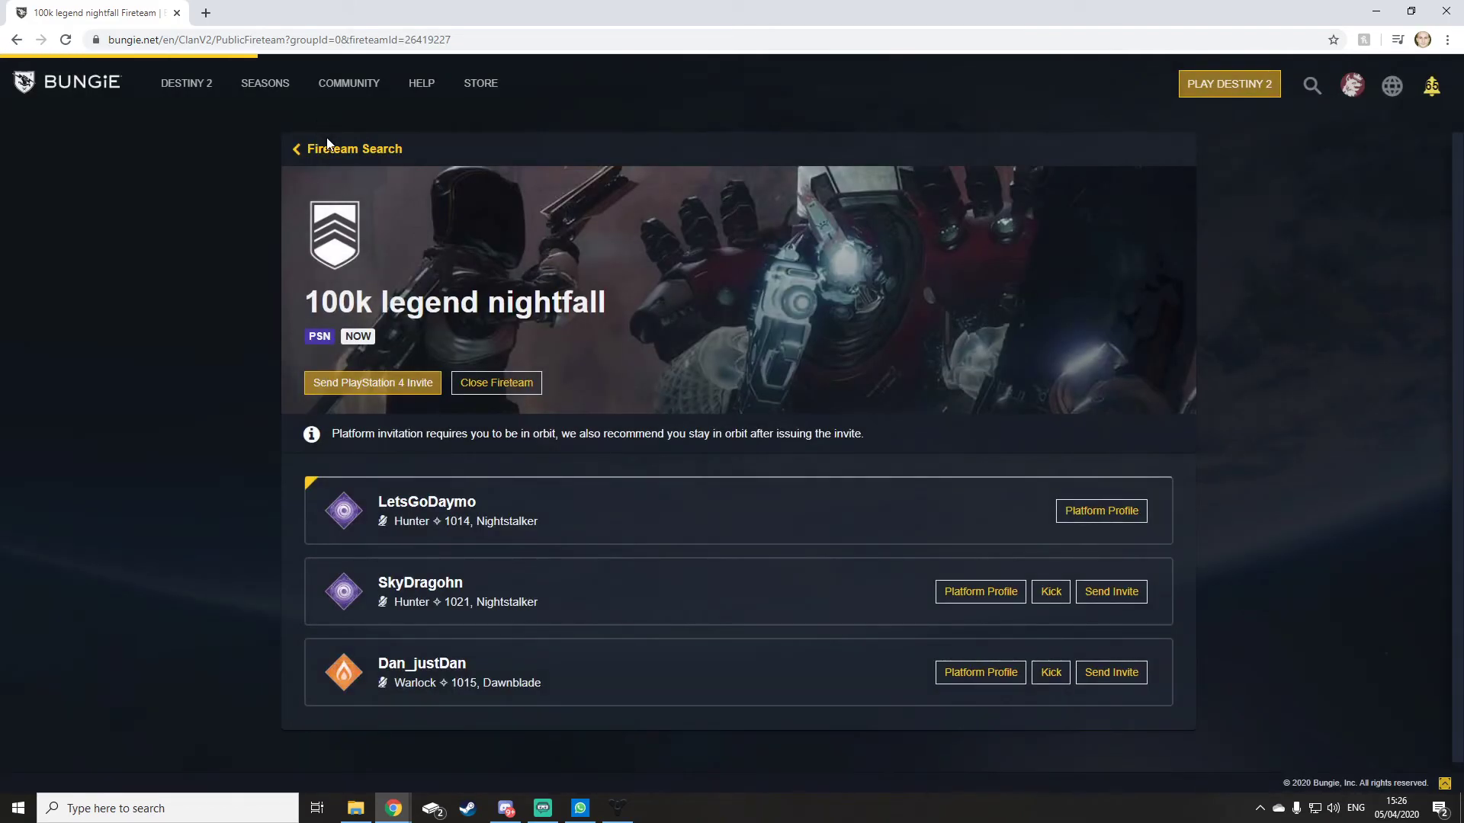
Step: Close the '100k legend nightfall' fireteam to further joins
click(495, 383)
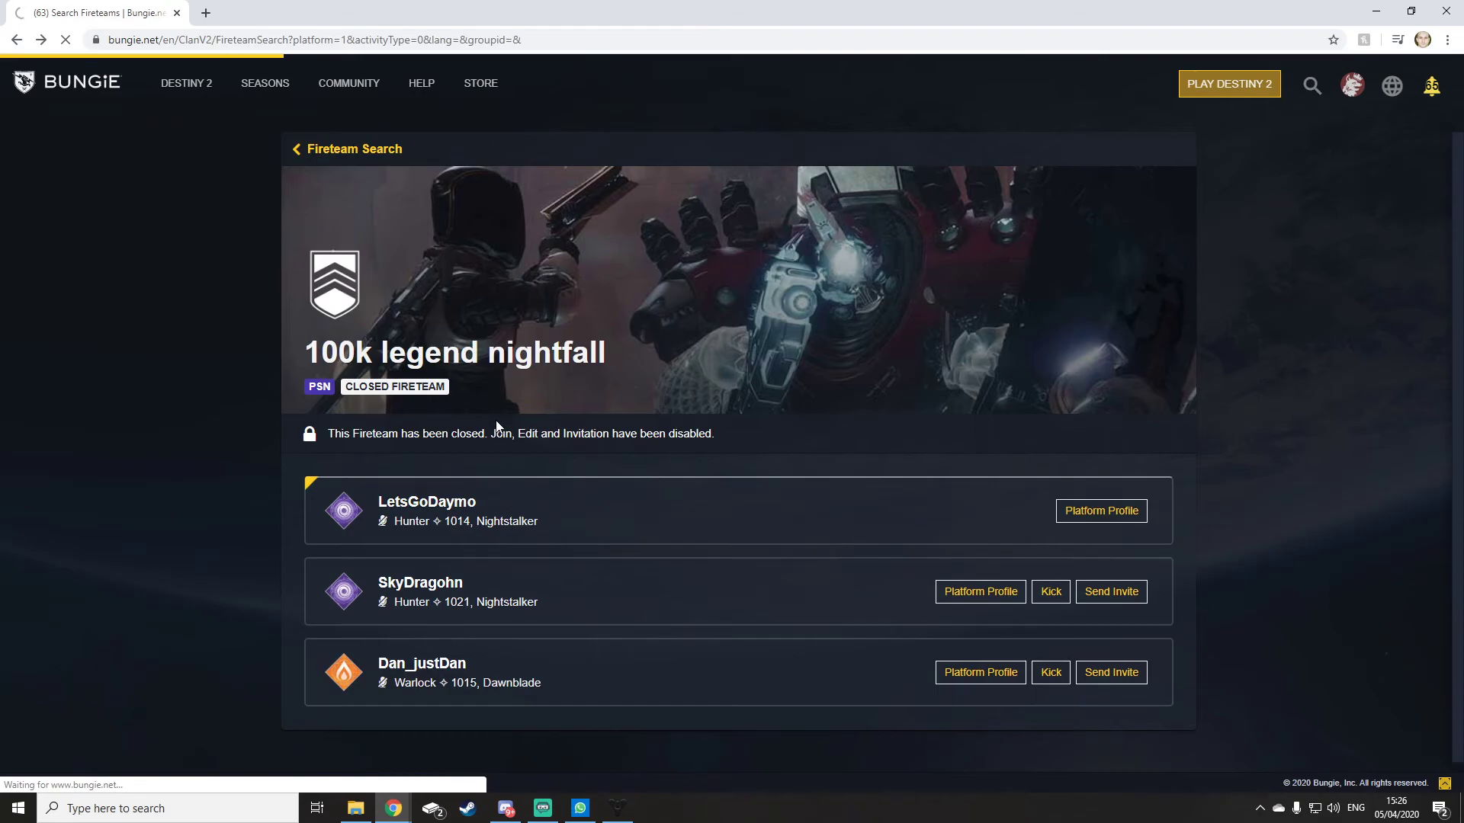
mouse_move(616, 393)
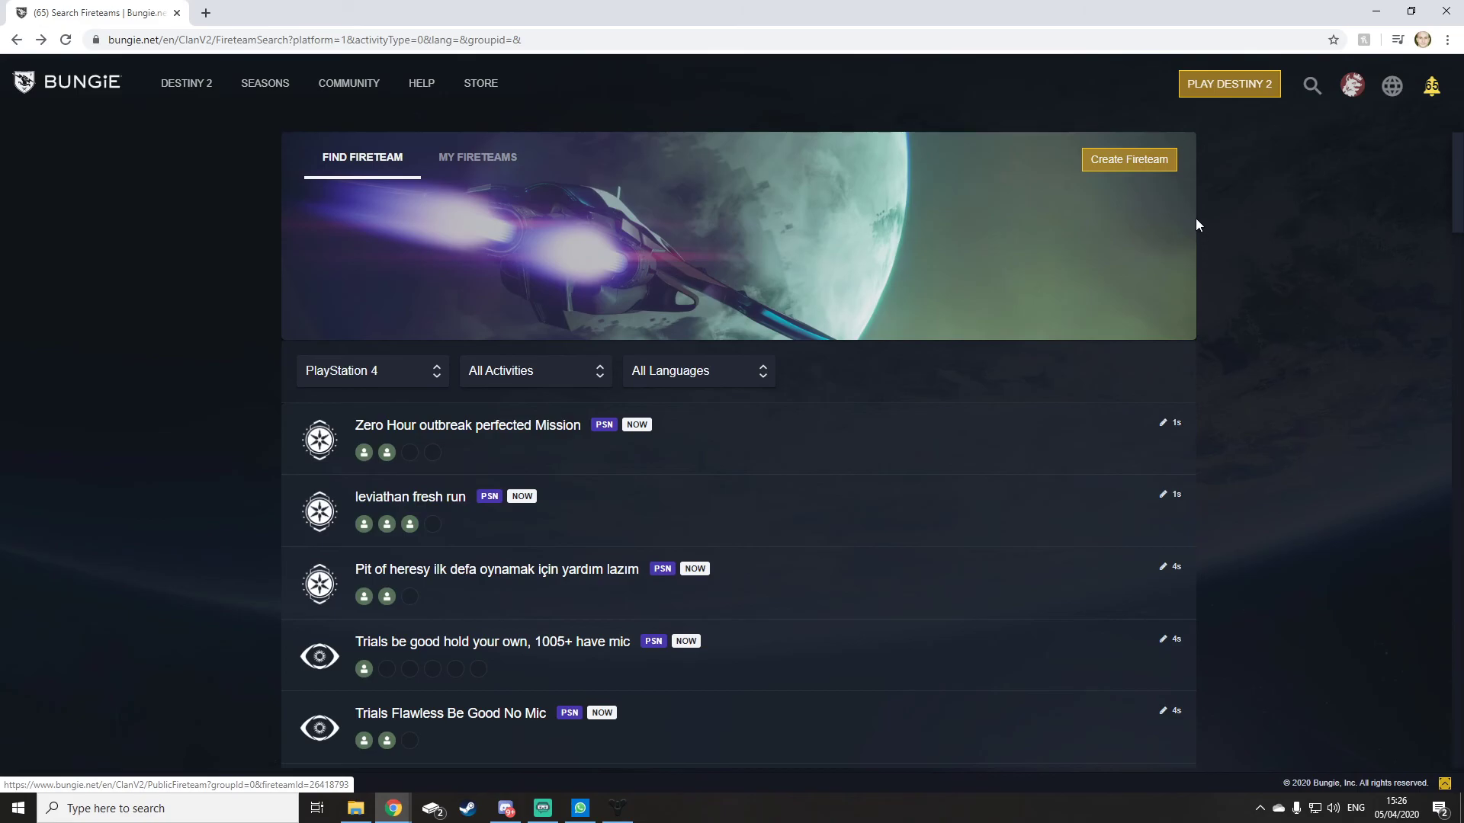
mouse_move(1072, 375)
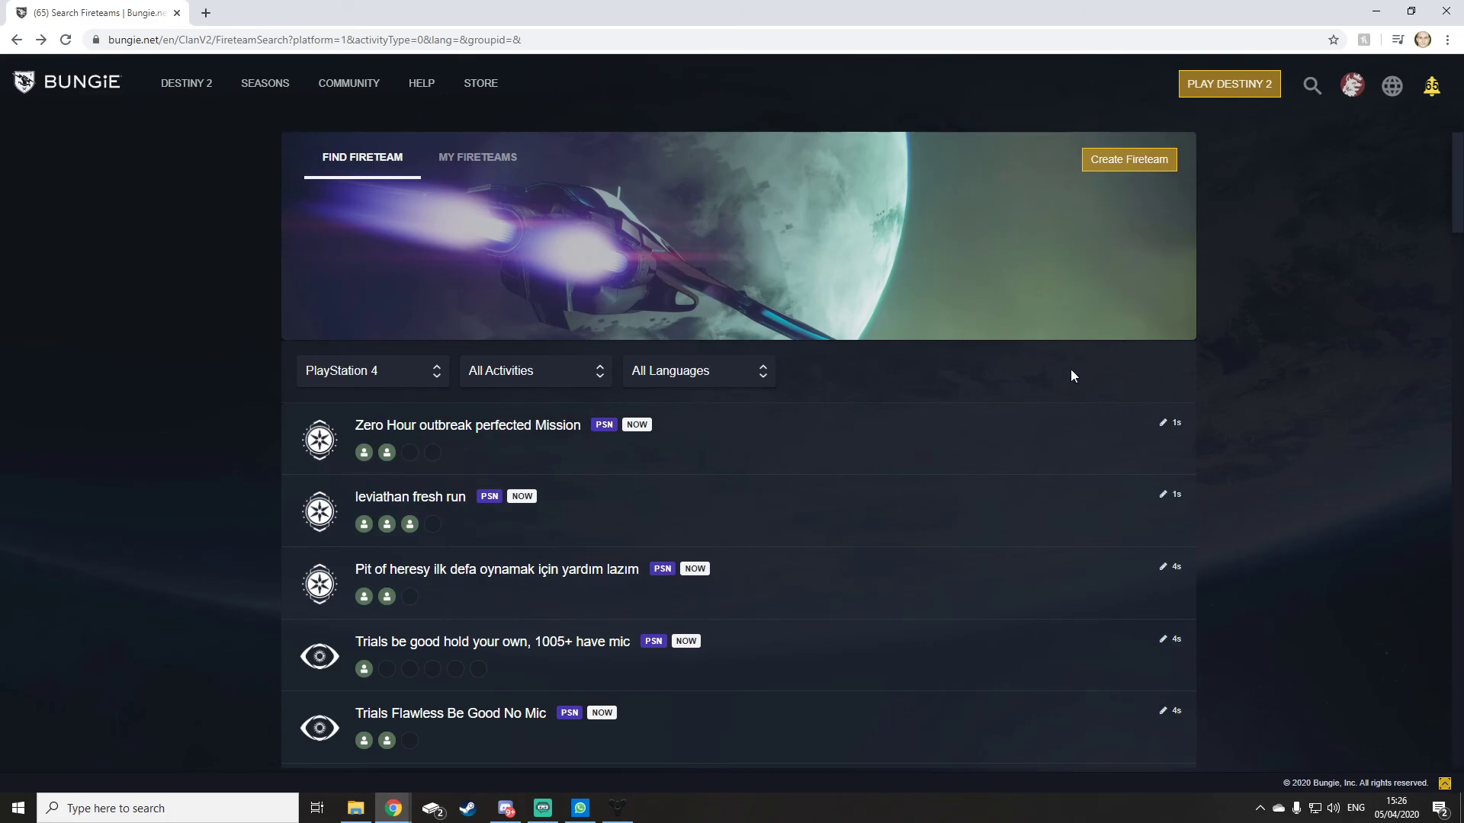